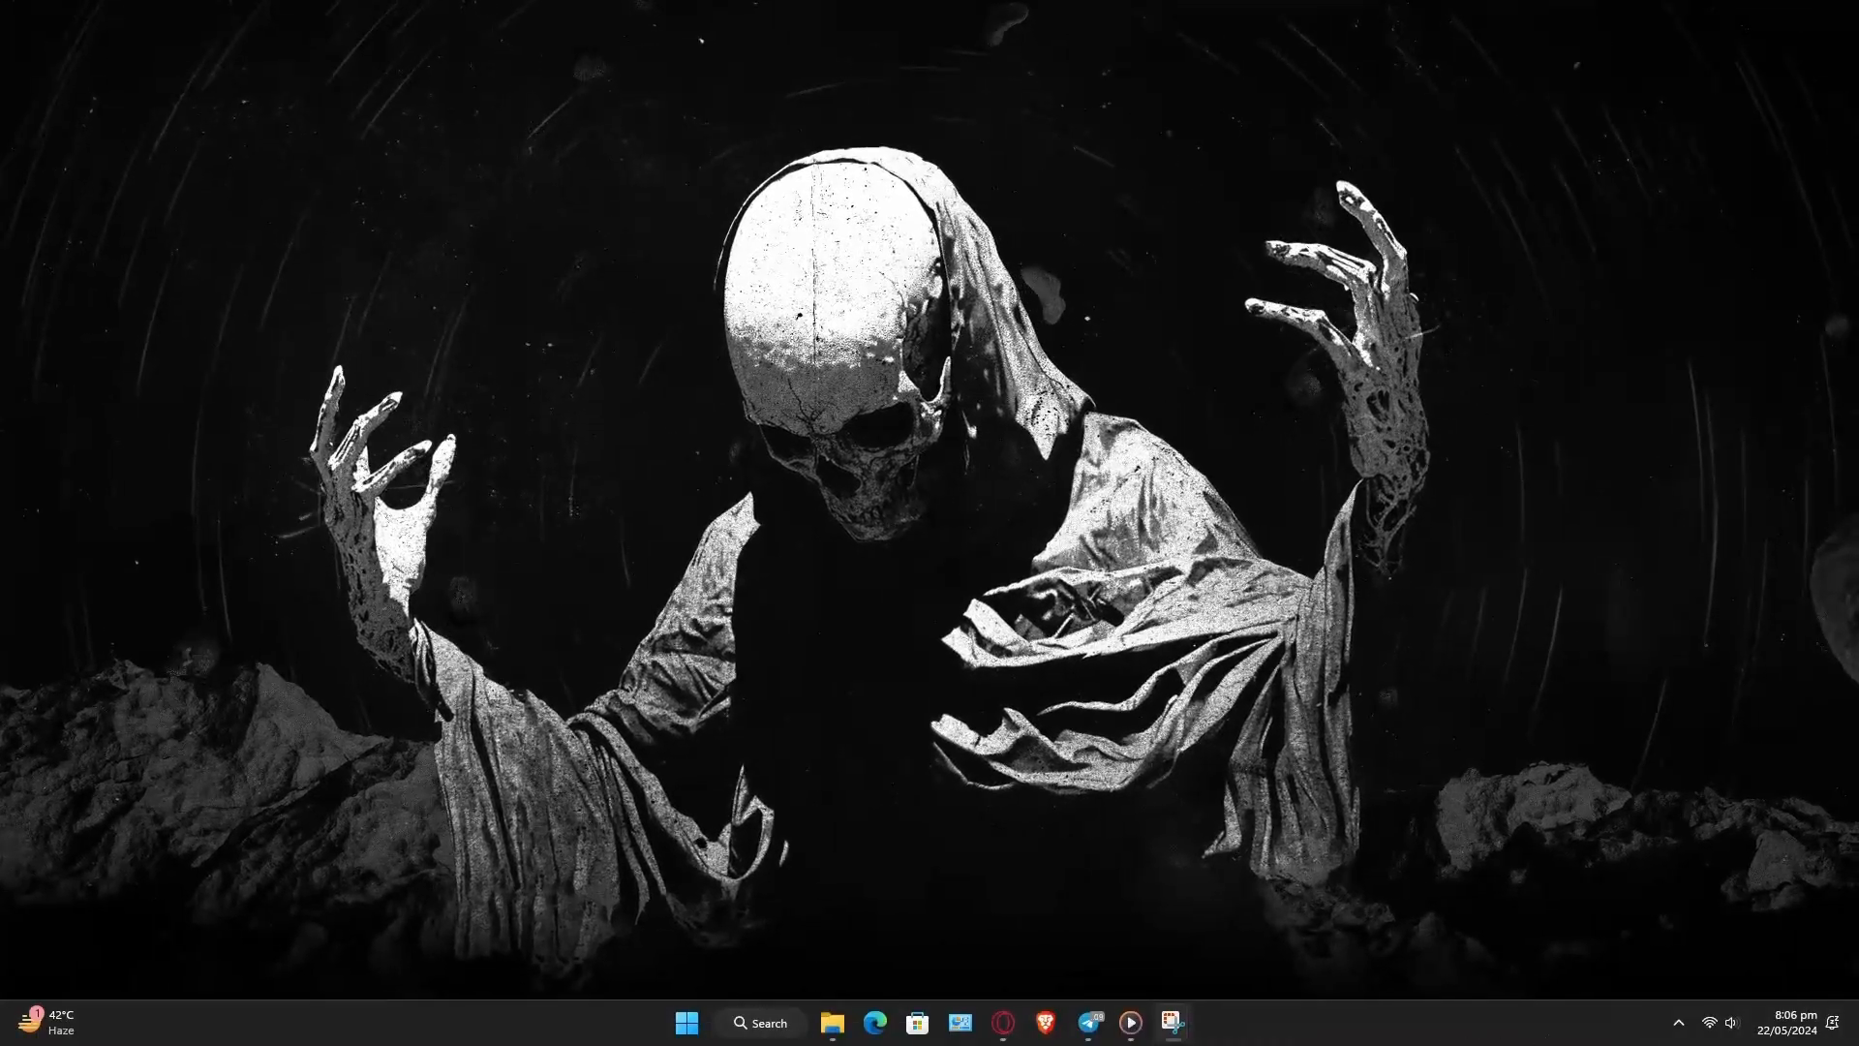
# Step: Minimize the browser, search 'power', and select the High performance power plan
pyautogui.click(1678, 1022)
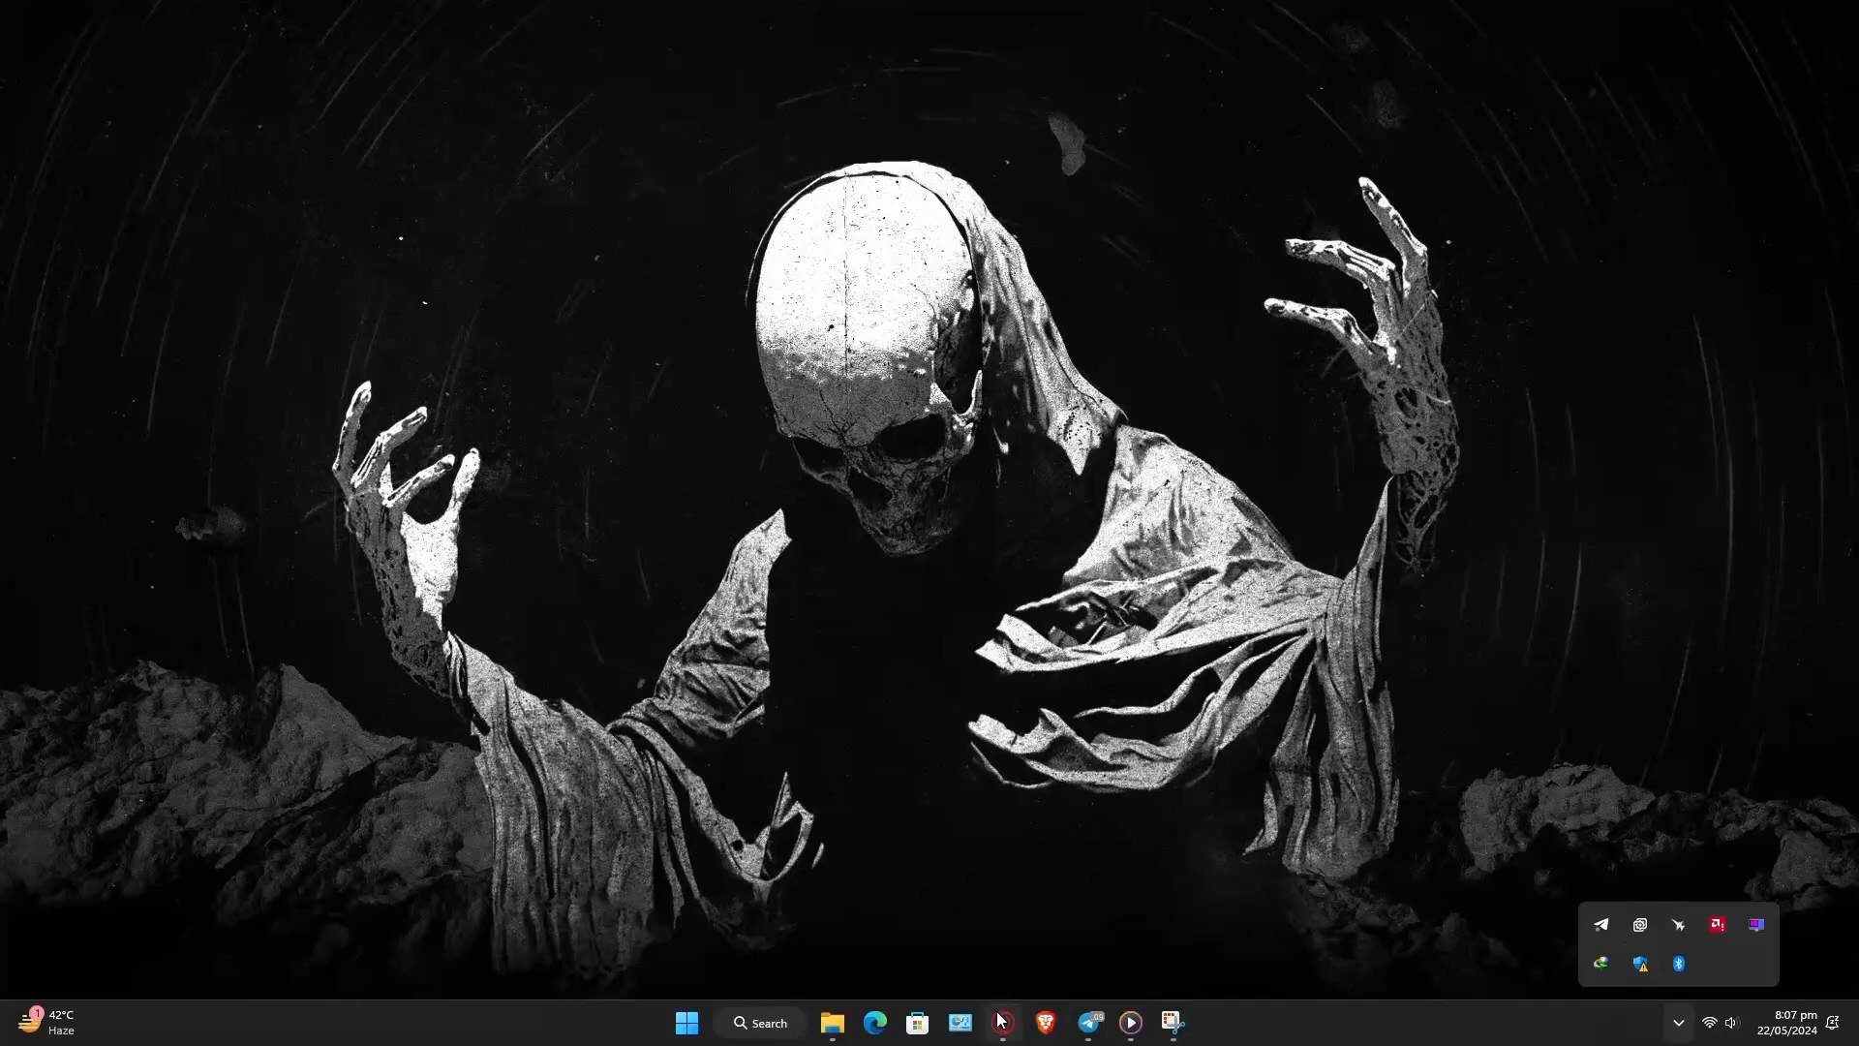
pyautogui.click(1002, 1023)
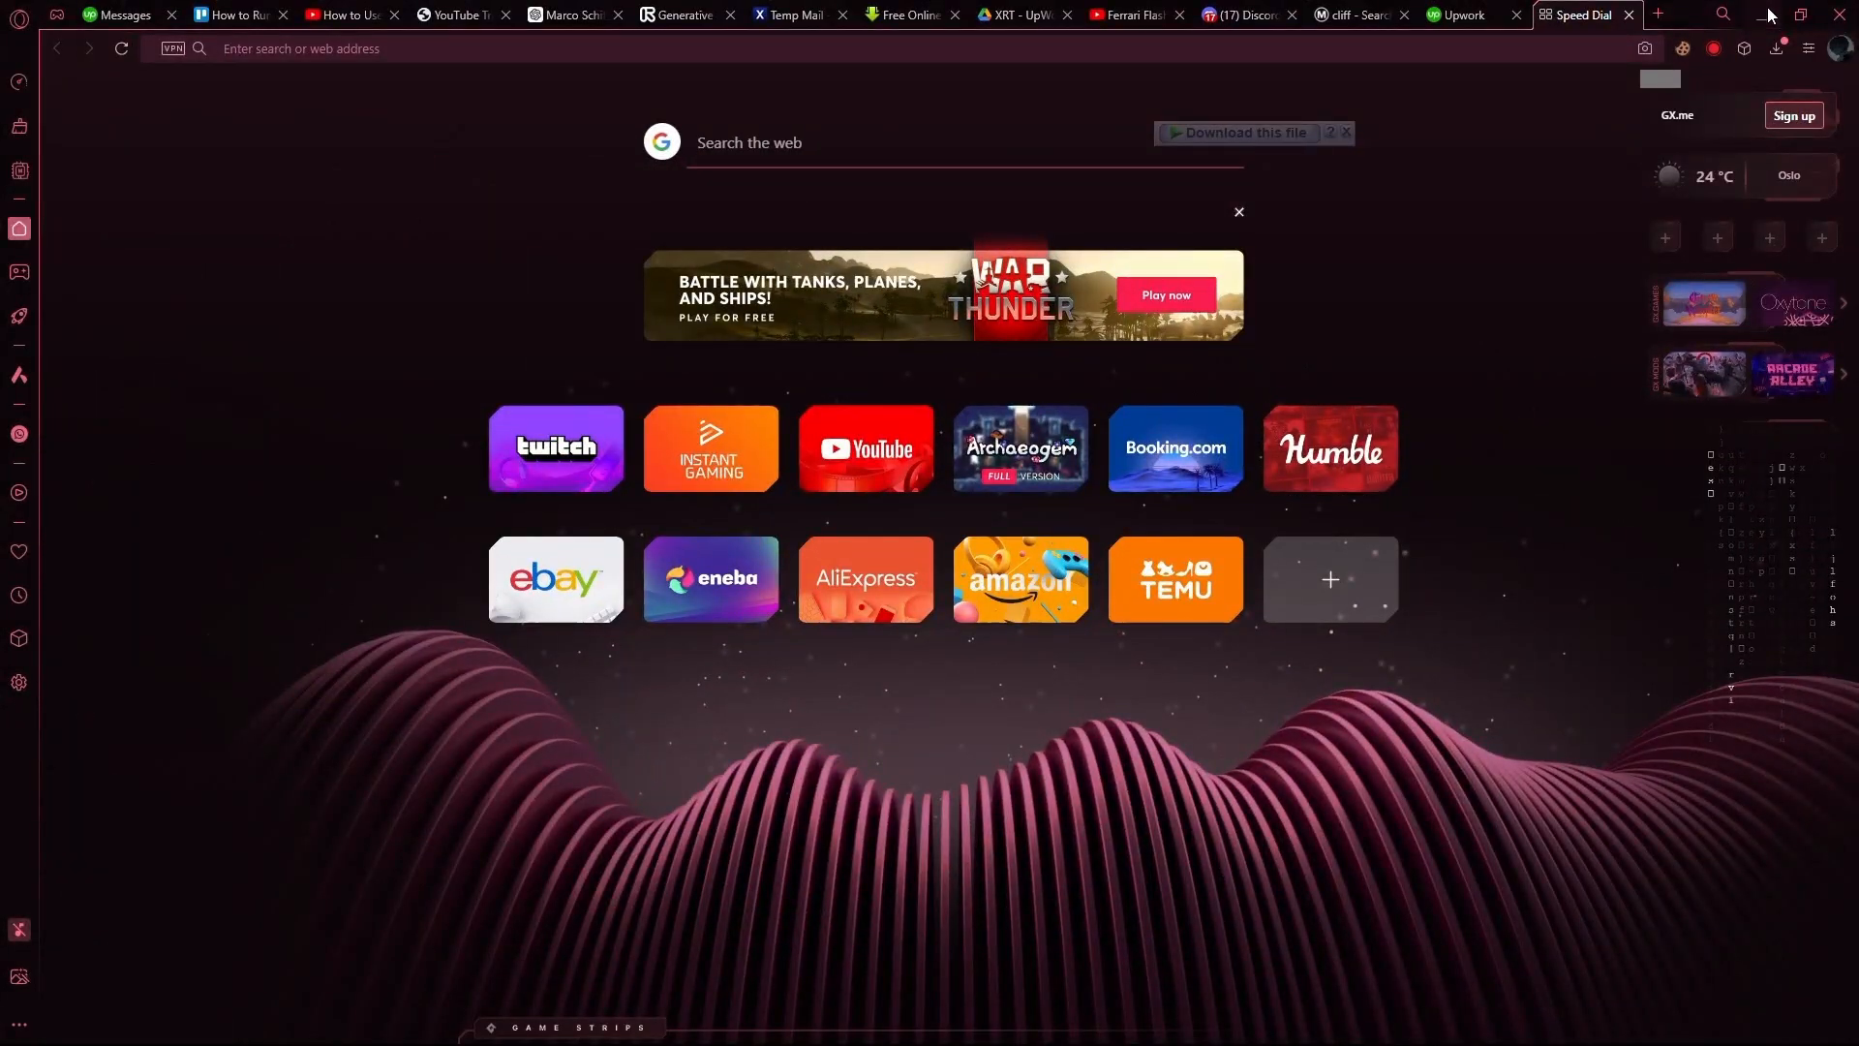
pyautogui.click(1765, 14)
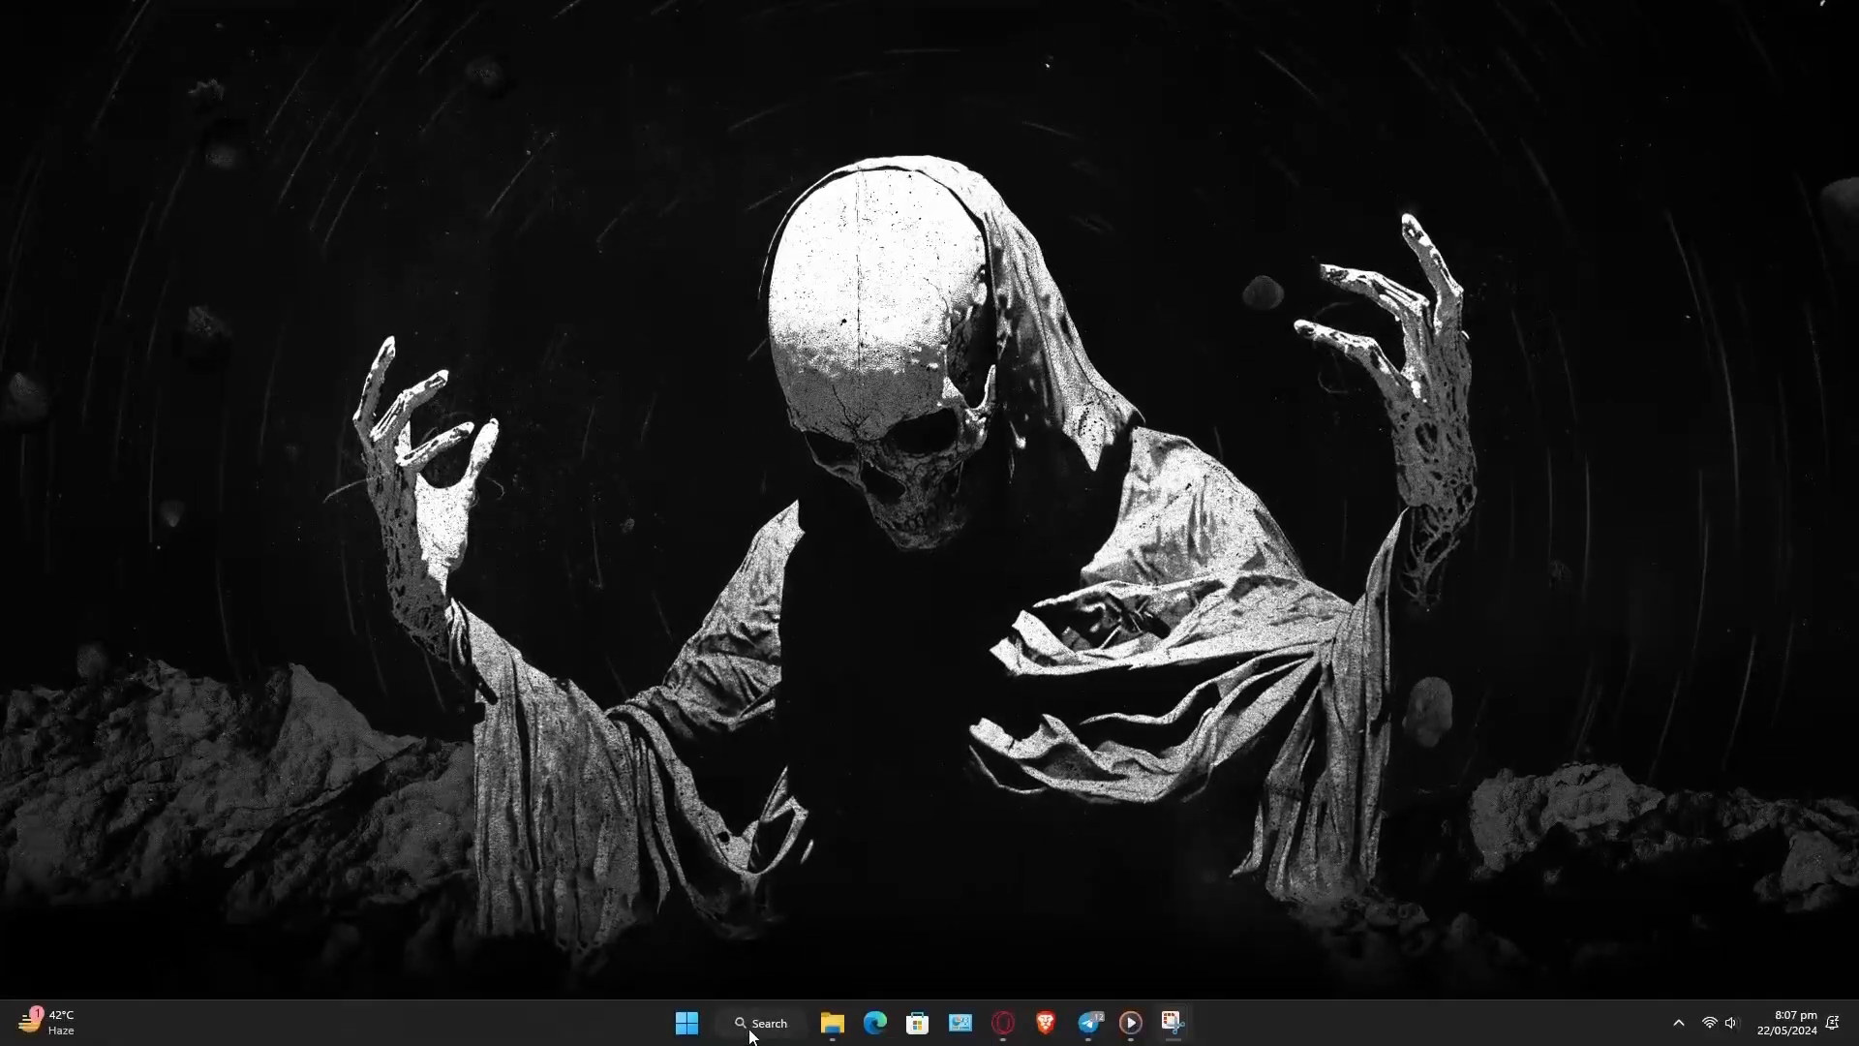
pyautogui.write('power')
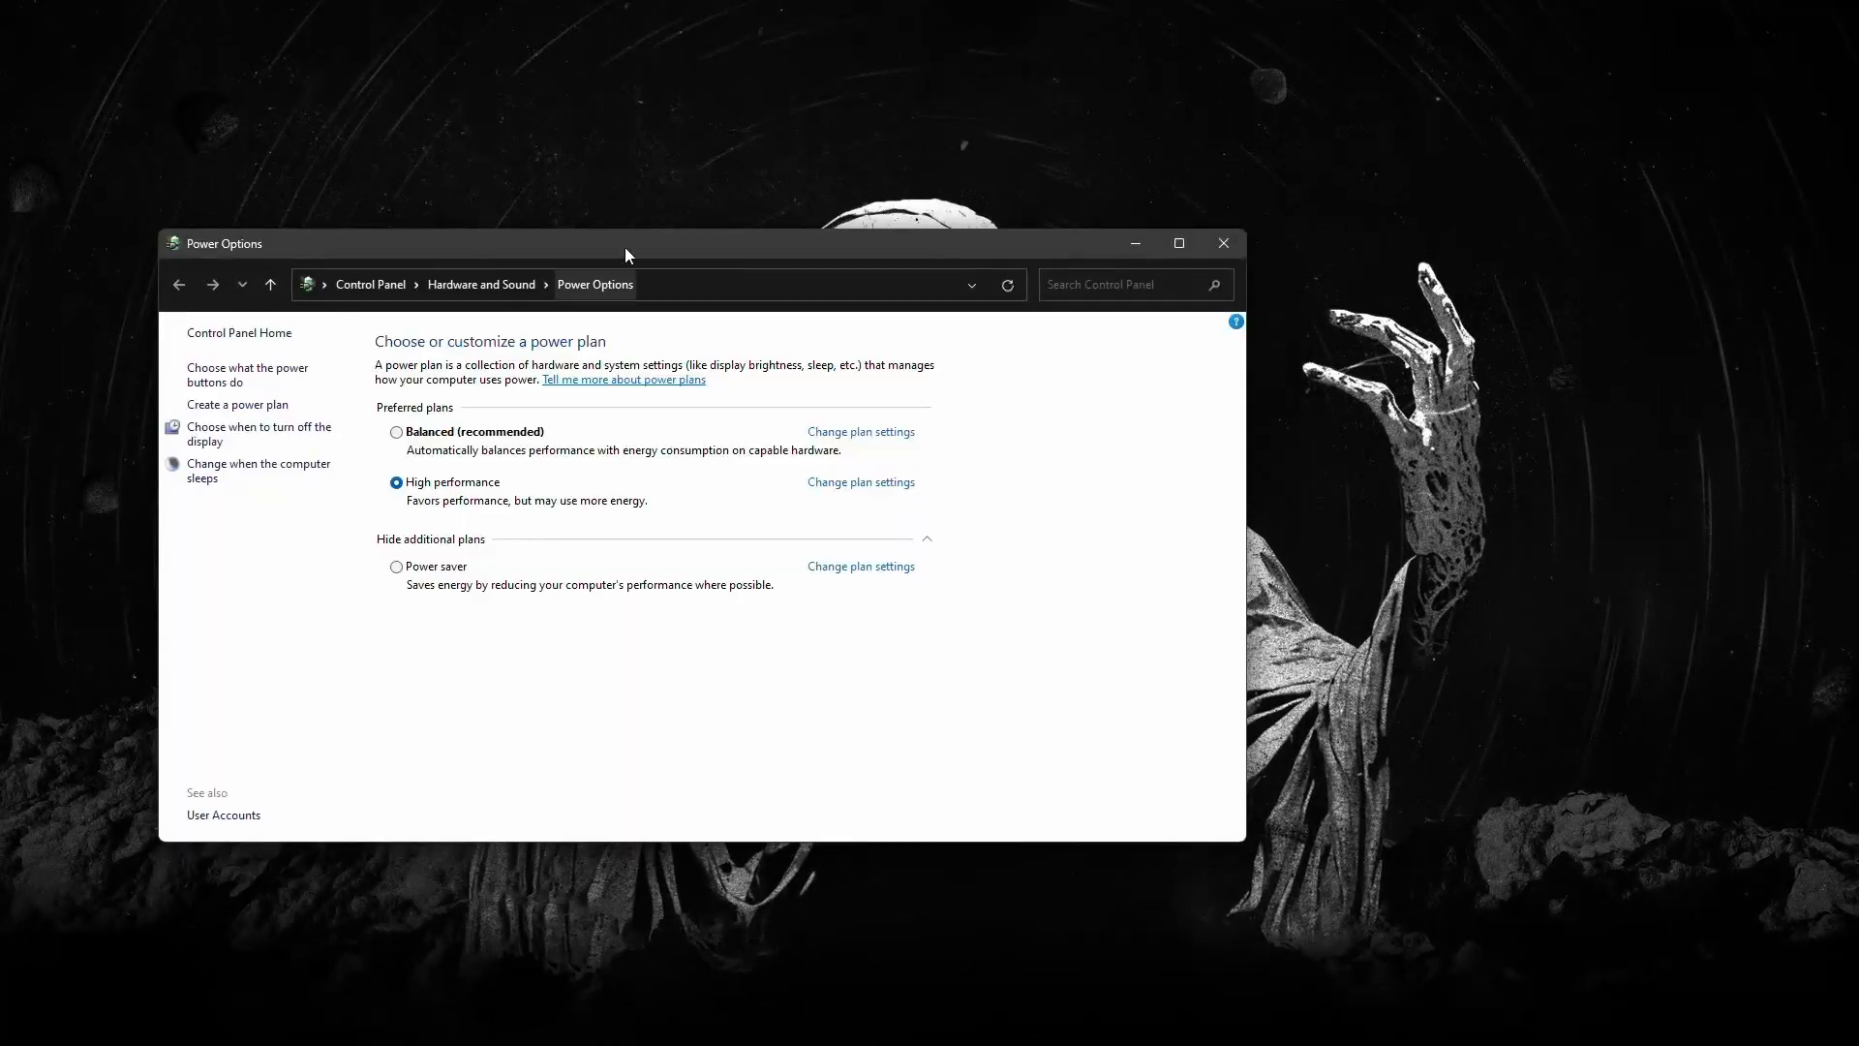
pyautogui.moveTo(627, 255); pyautogui.dragTo(910, 243)
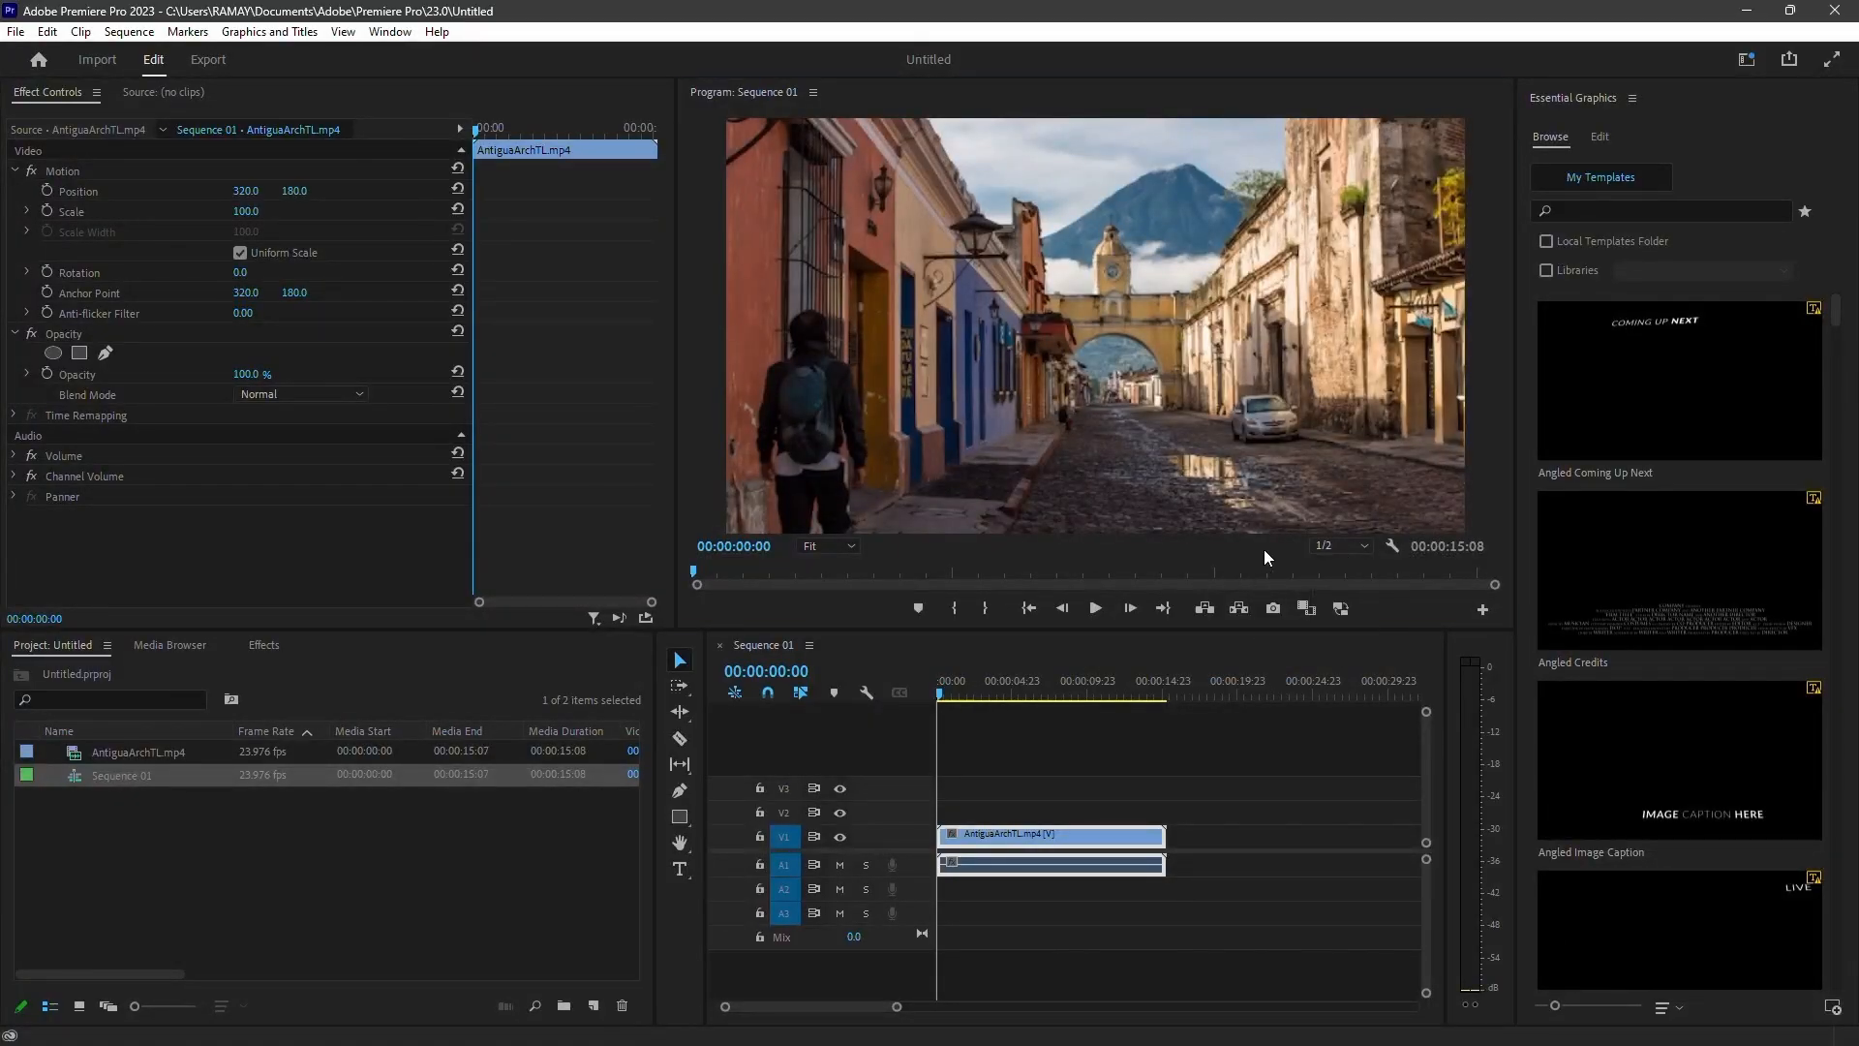
pyautogui.click(1089, 693)
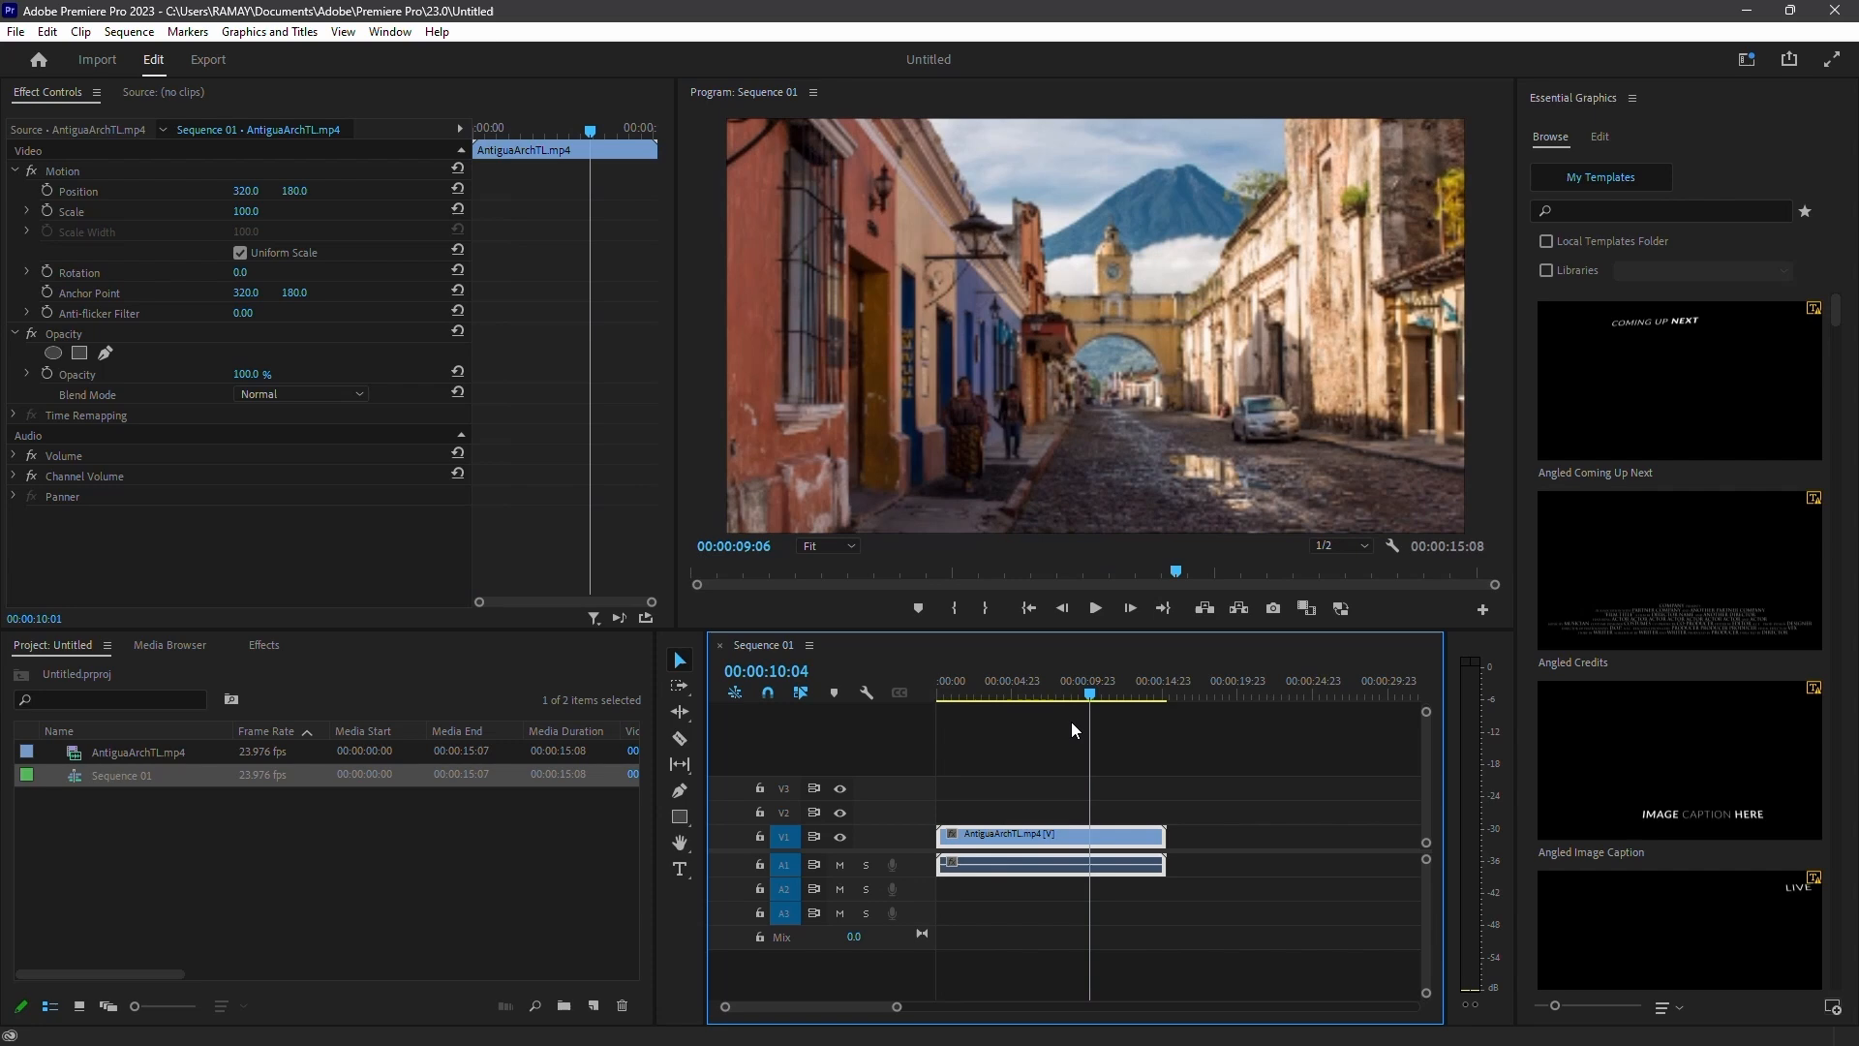
pyautogui.click(984, 693)
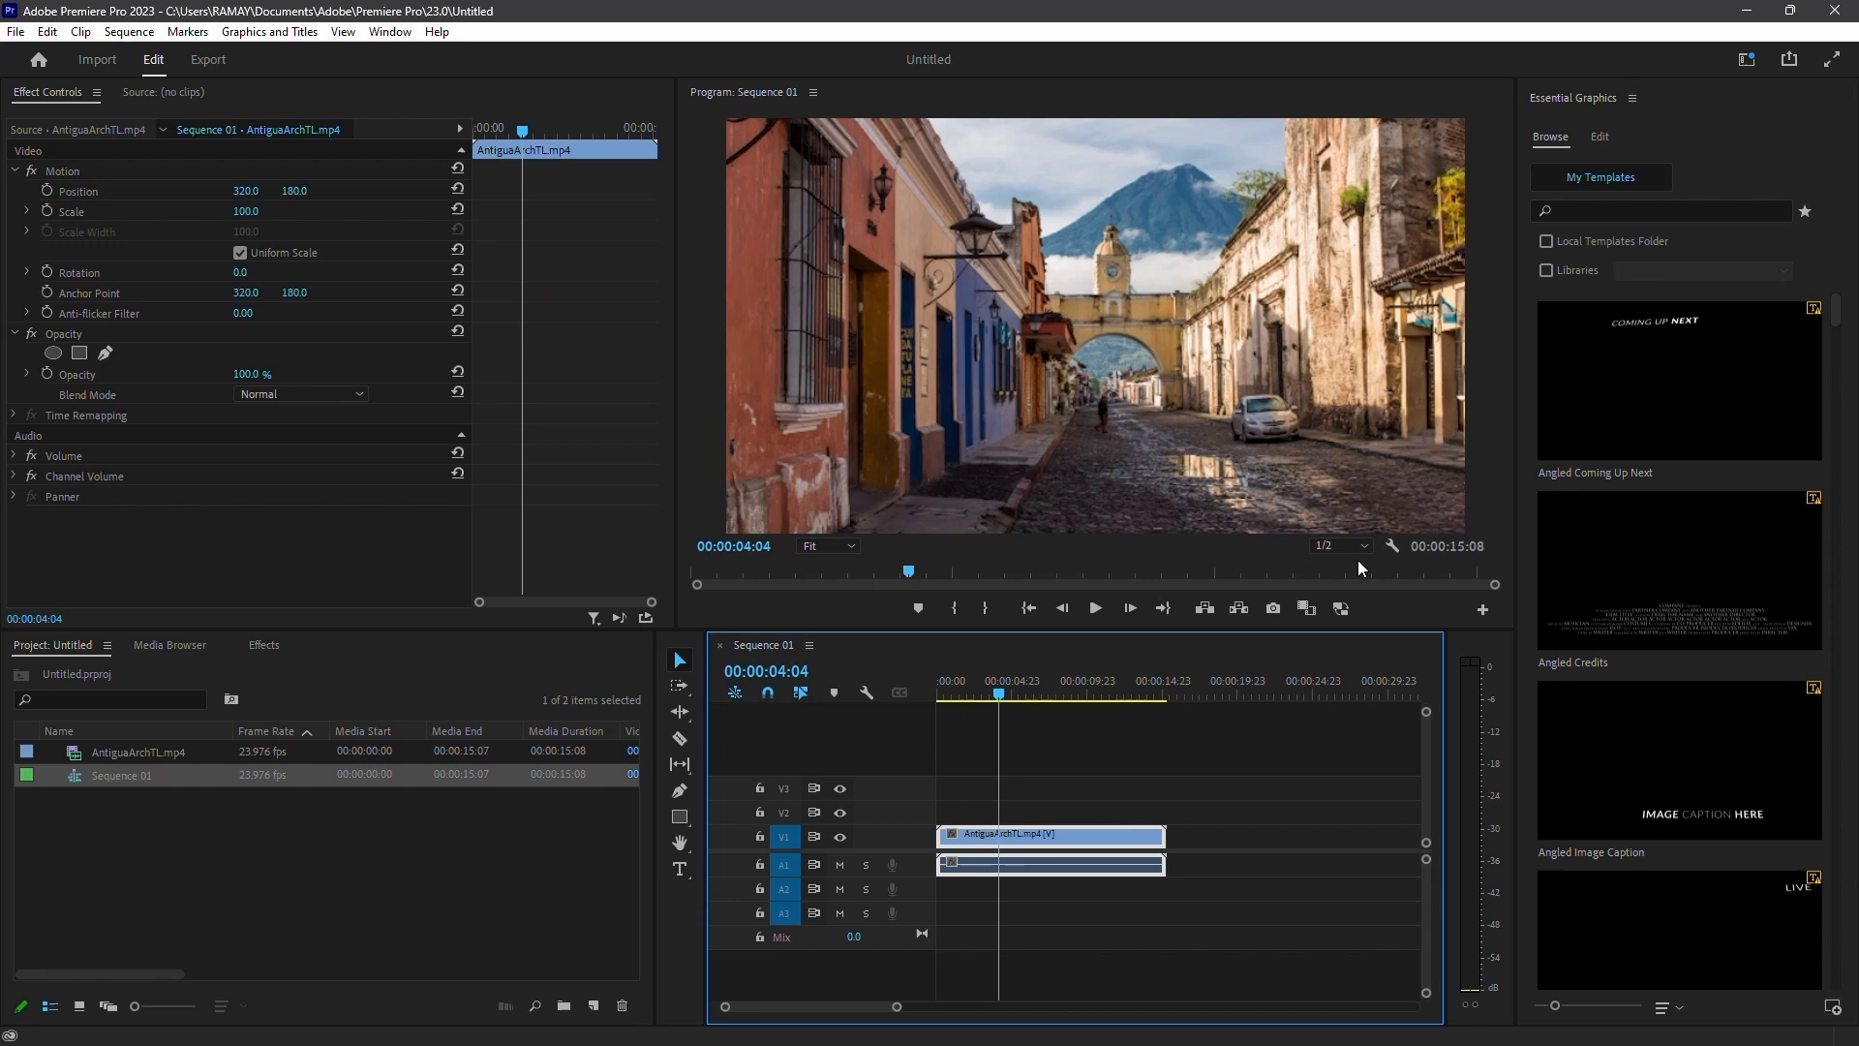
pyautogui.click(1338, 546)
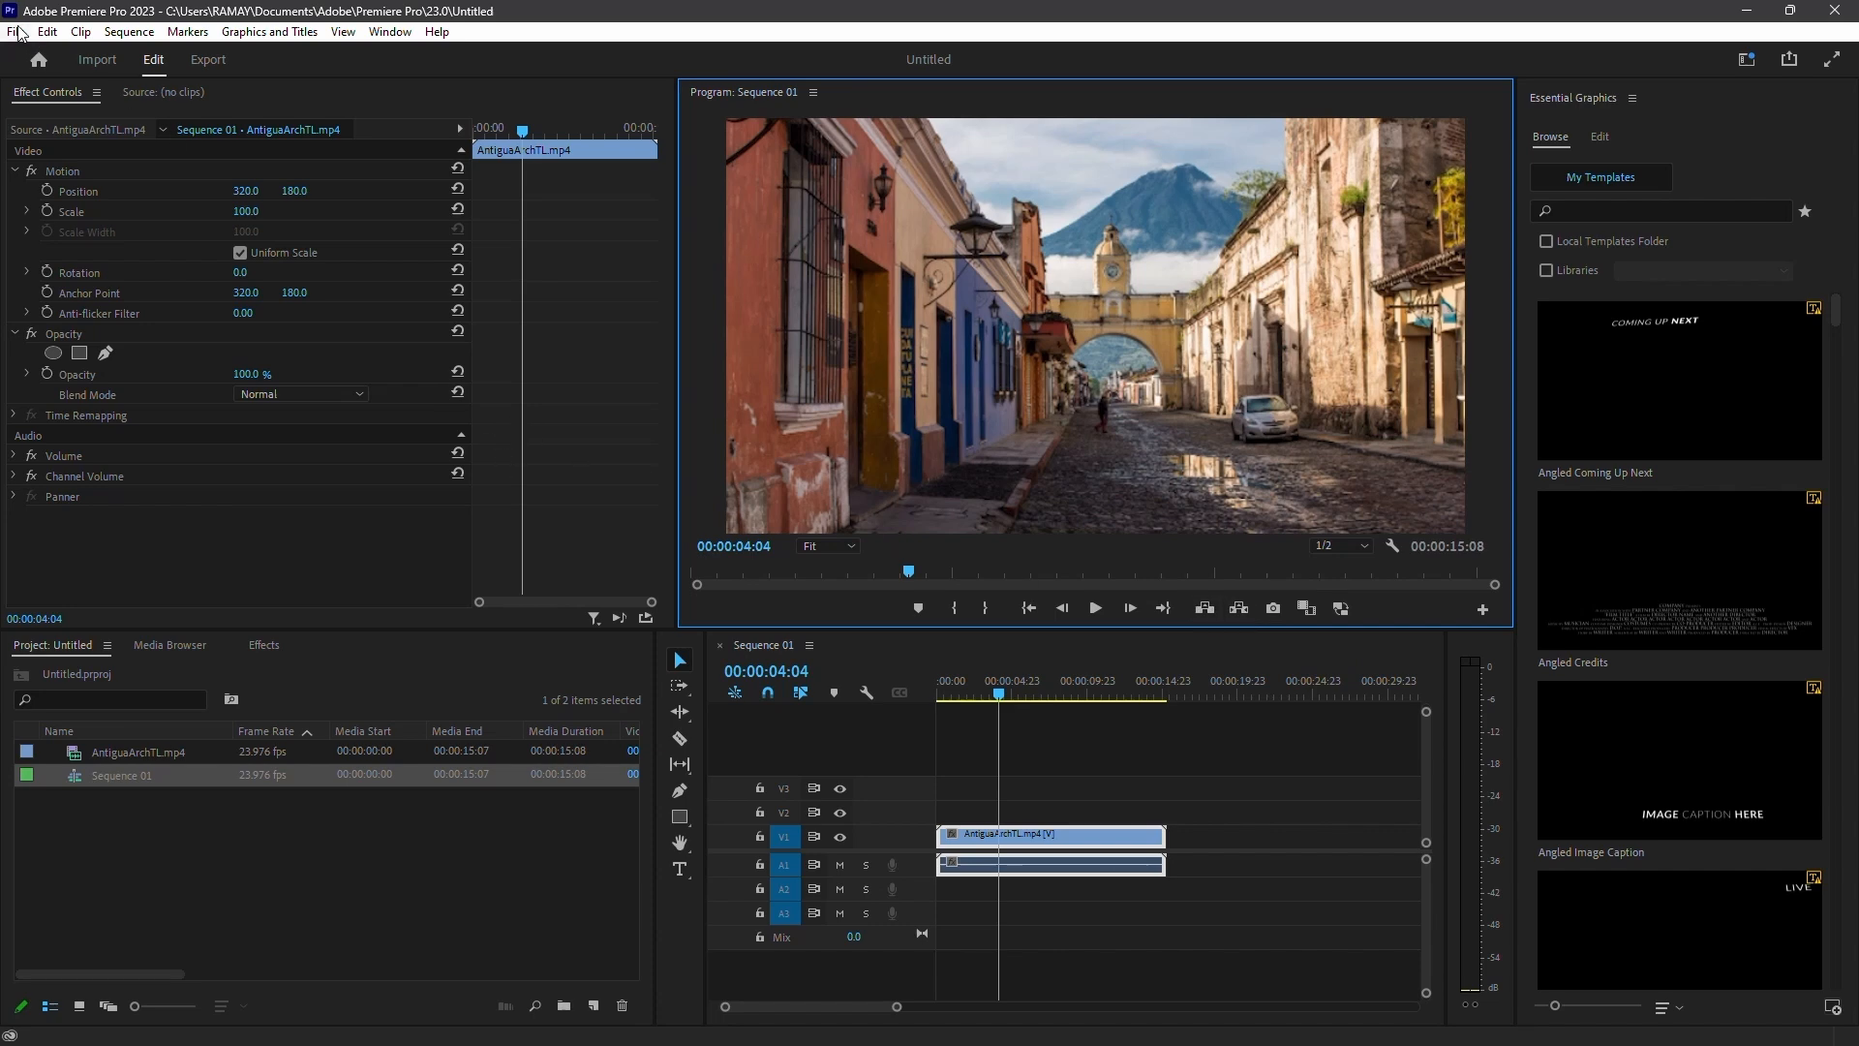
pyautogui.moveTo(672, 708)
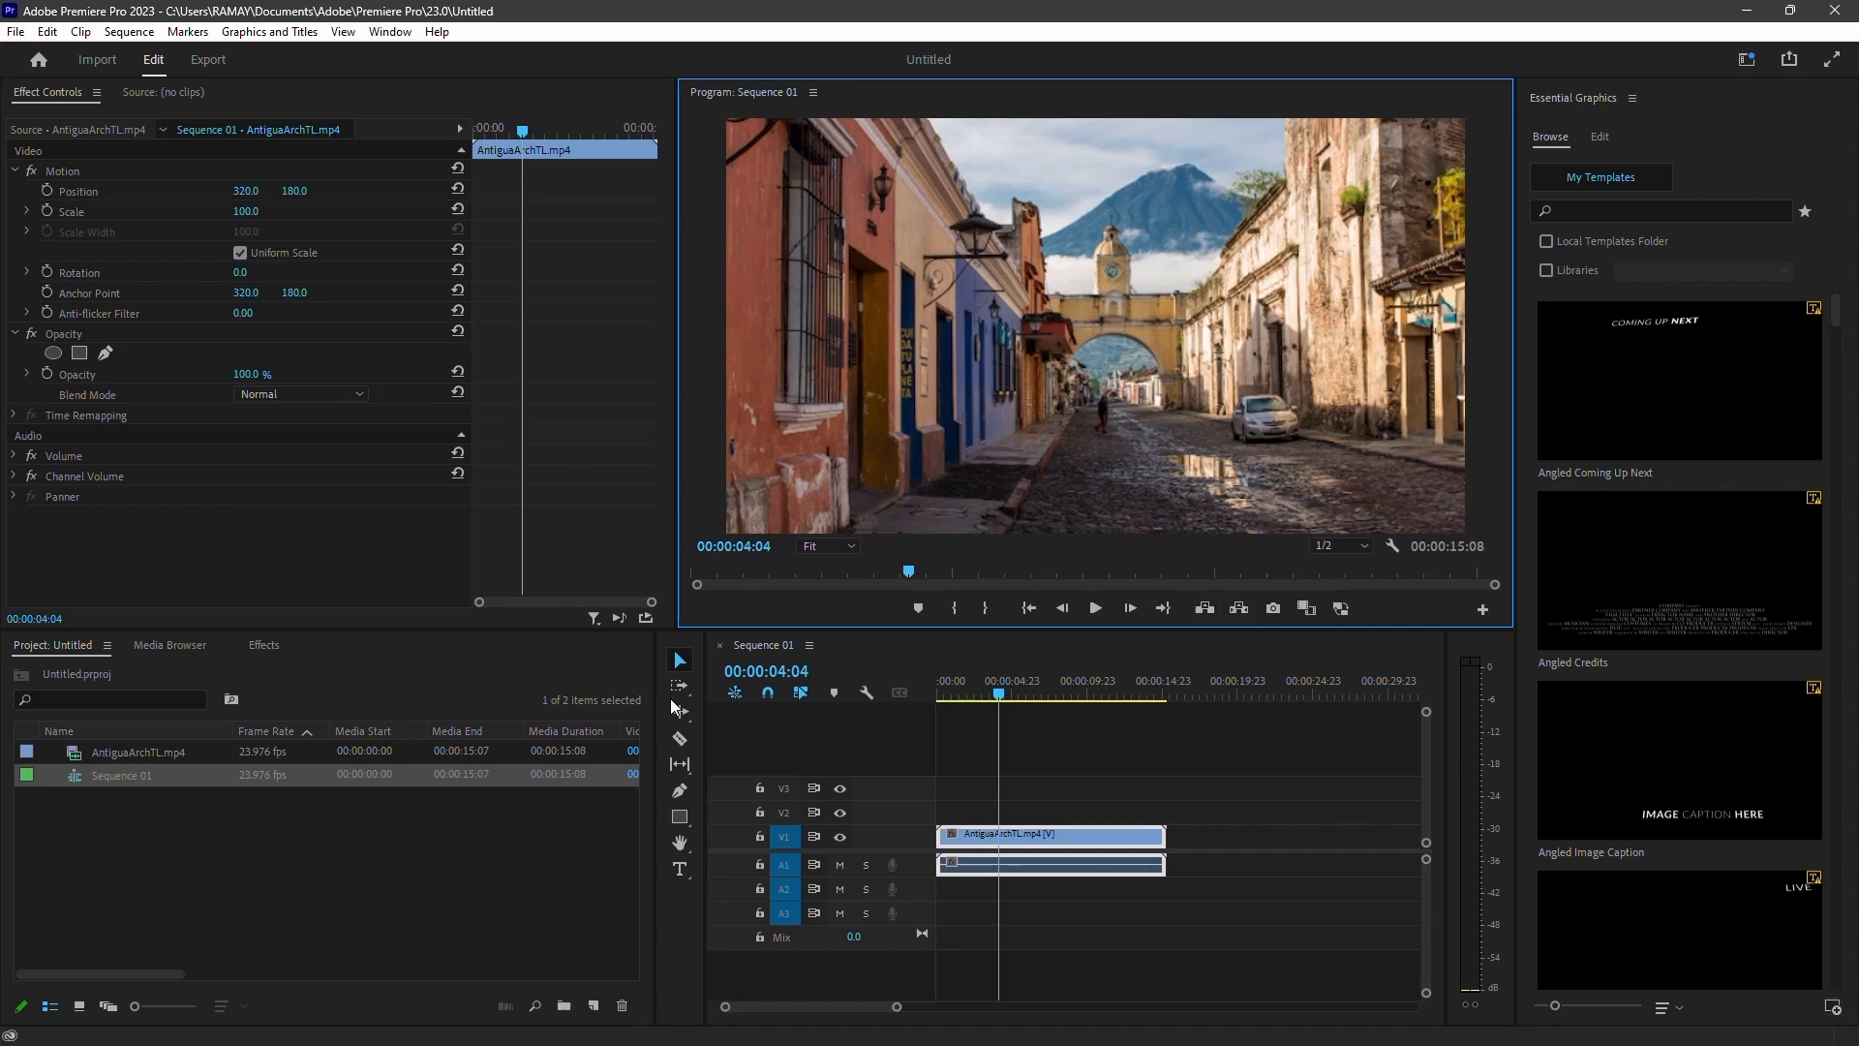
pyautogui.moveTo(999, 693); pyautogui.dragTo(1066, 693)
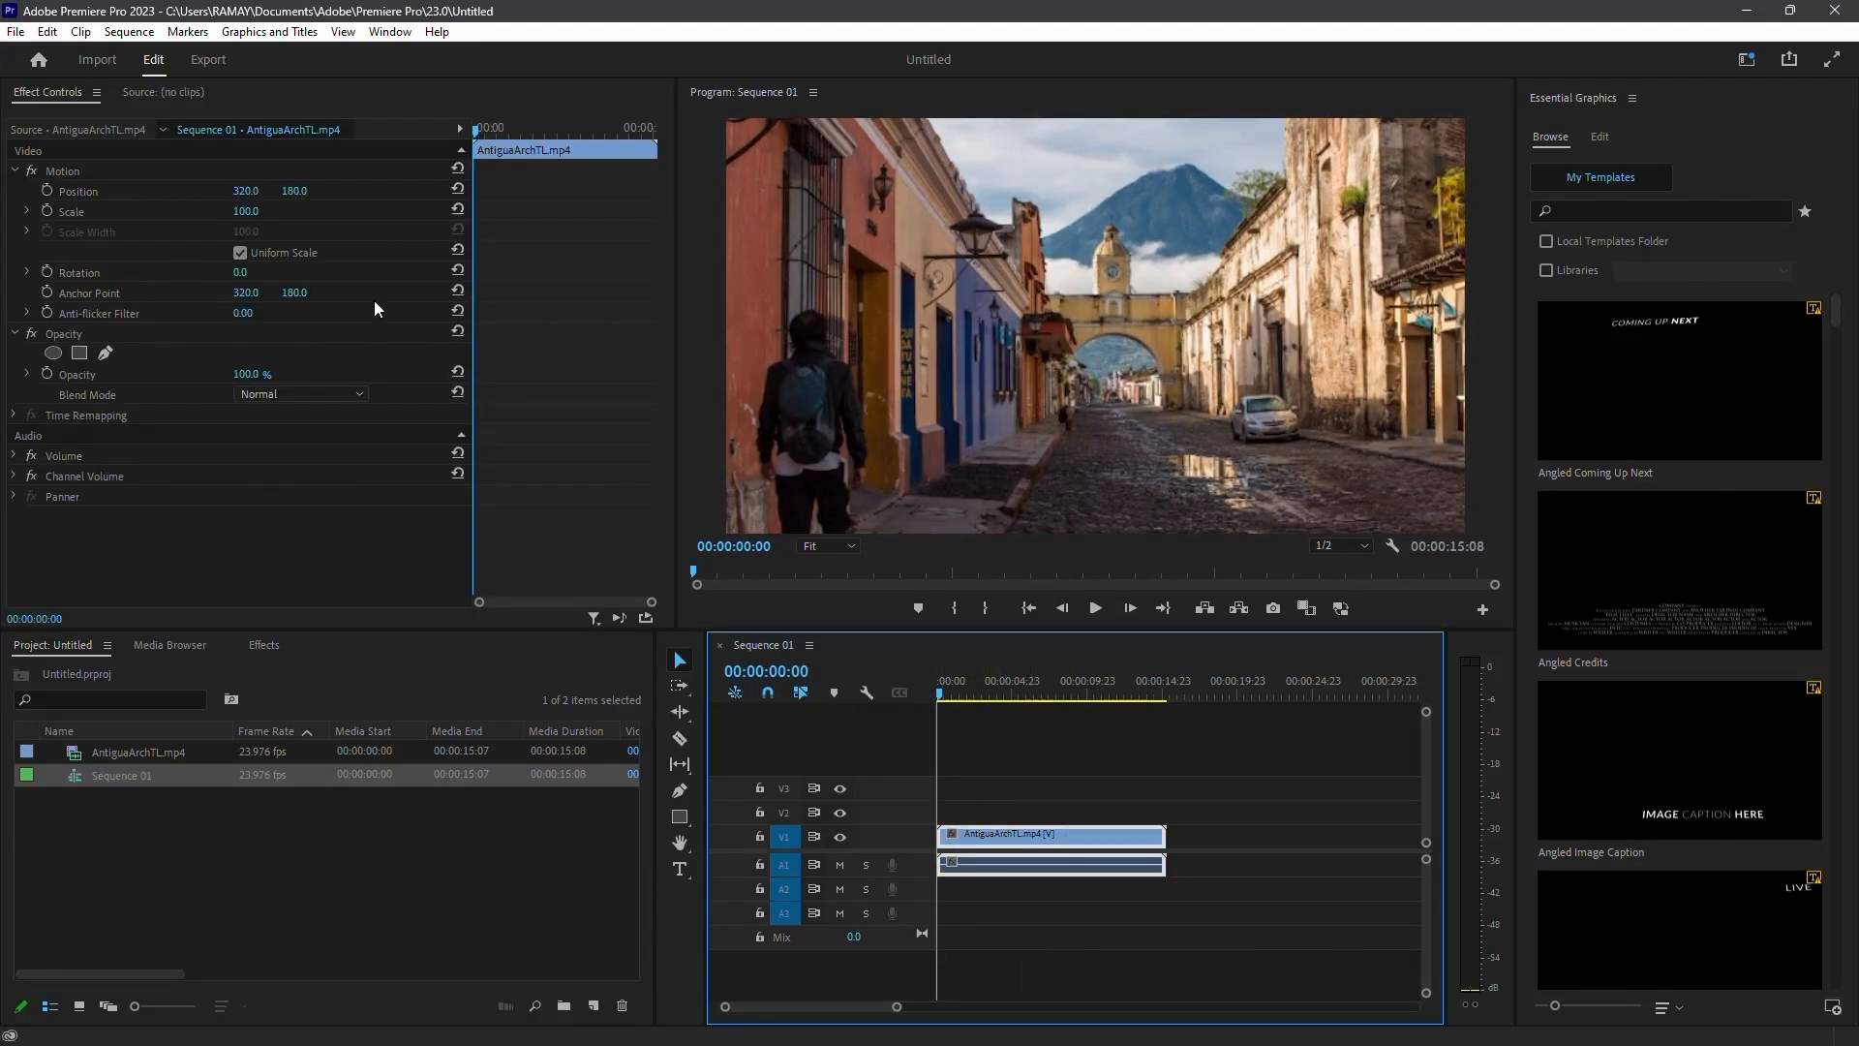
# Step: Open Ingest Settings, dismiss the Media Encoder warning, and confirm with ingest disabled
pyautogui.click(15, 31)
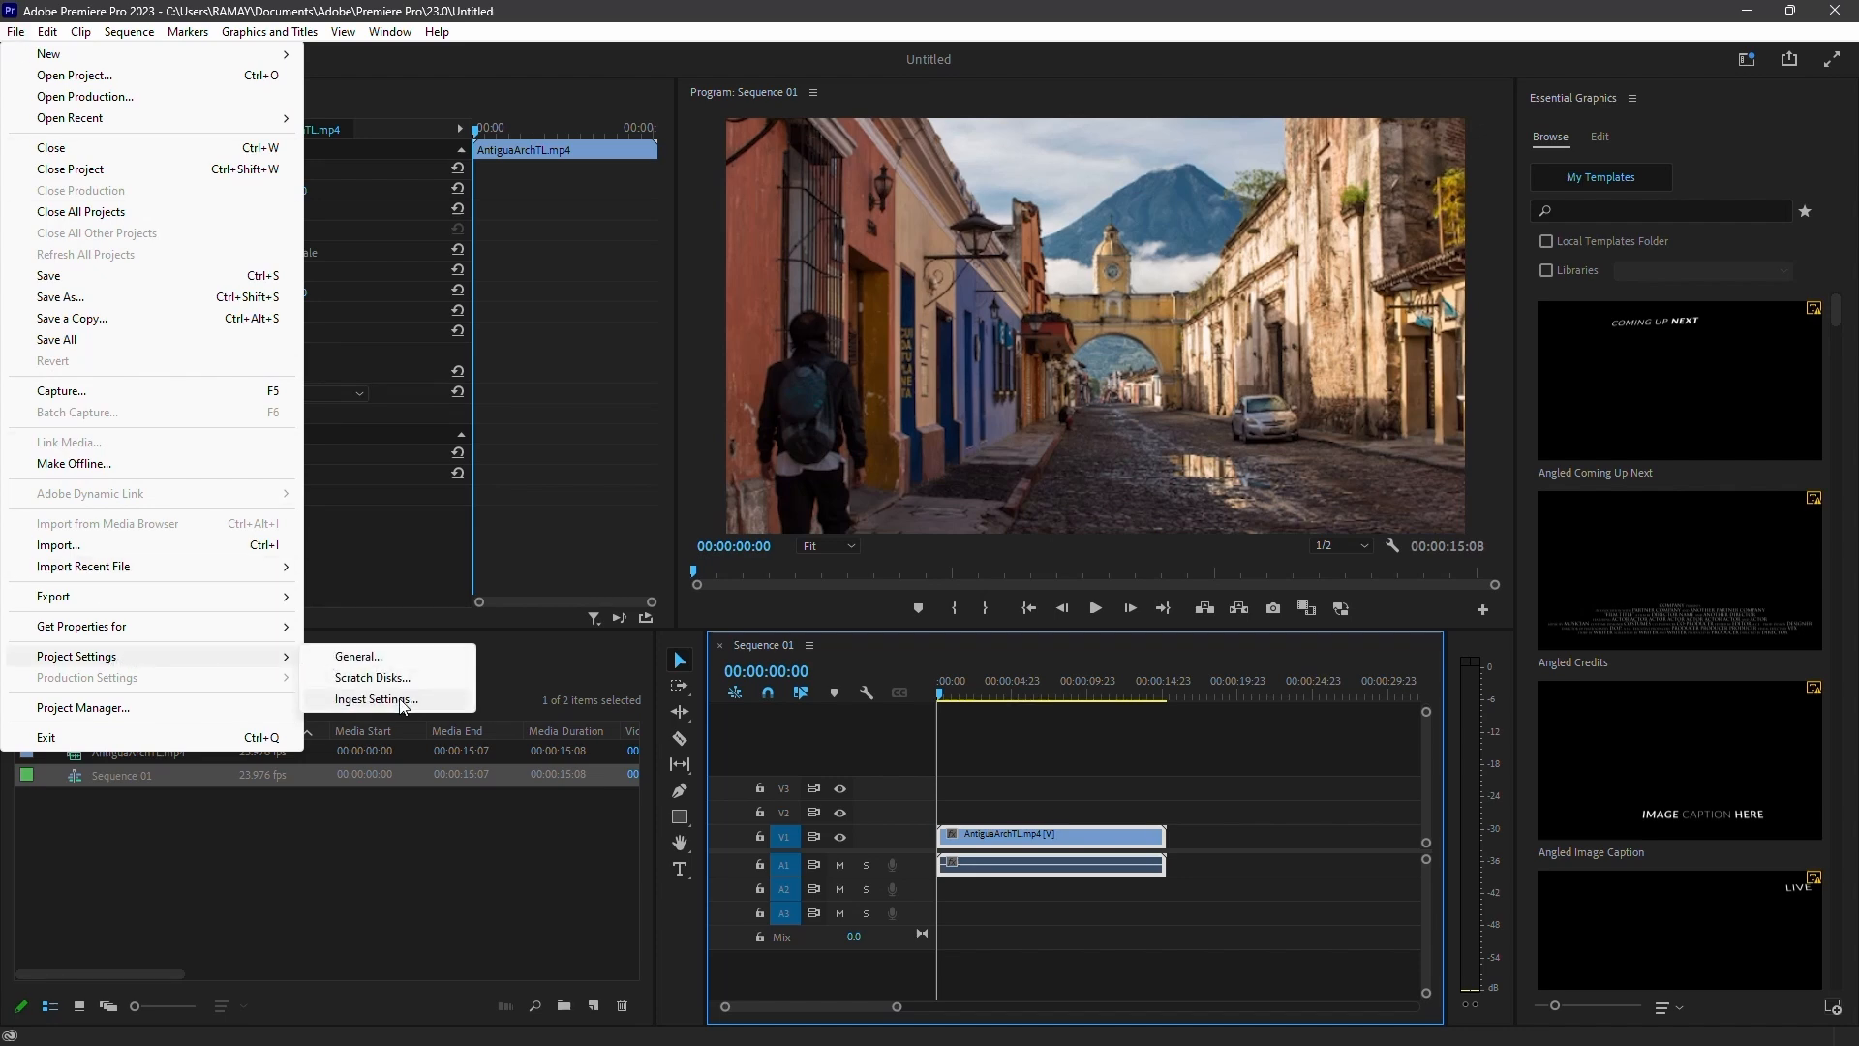
pyautogui.click(376, 698)
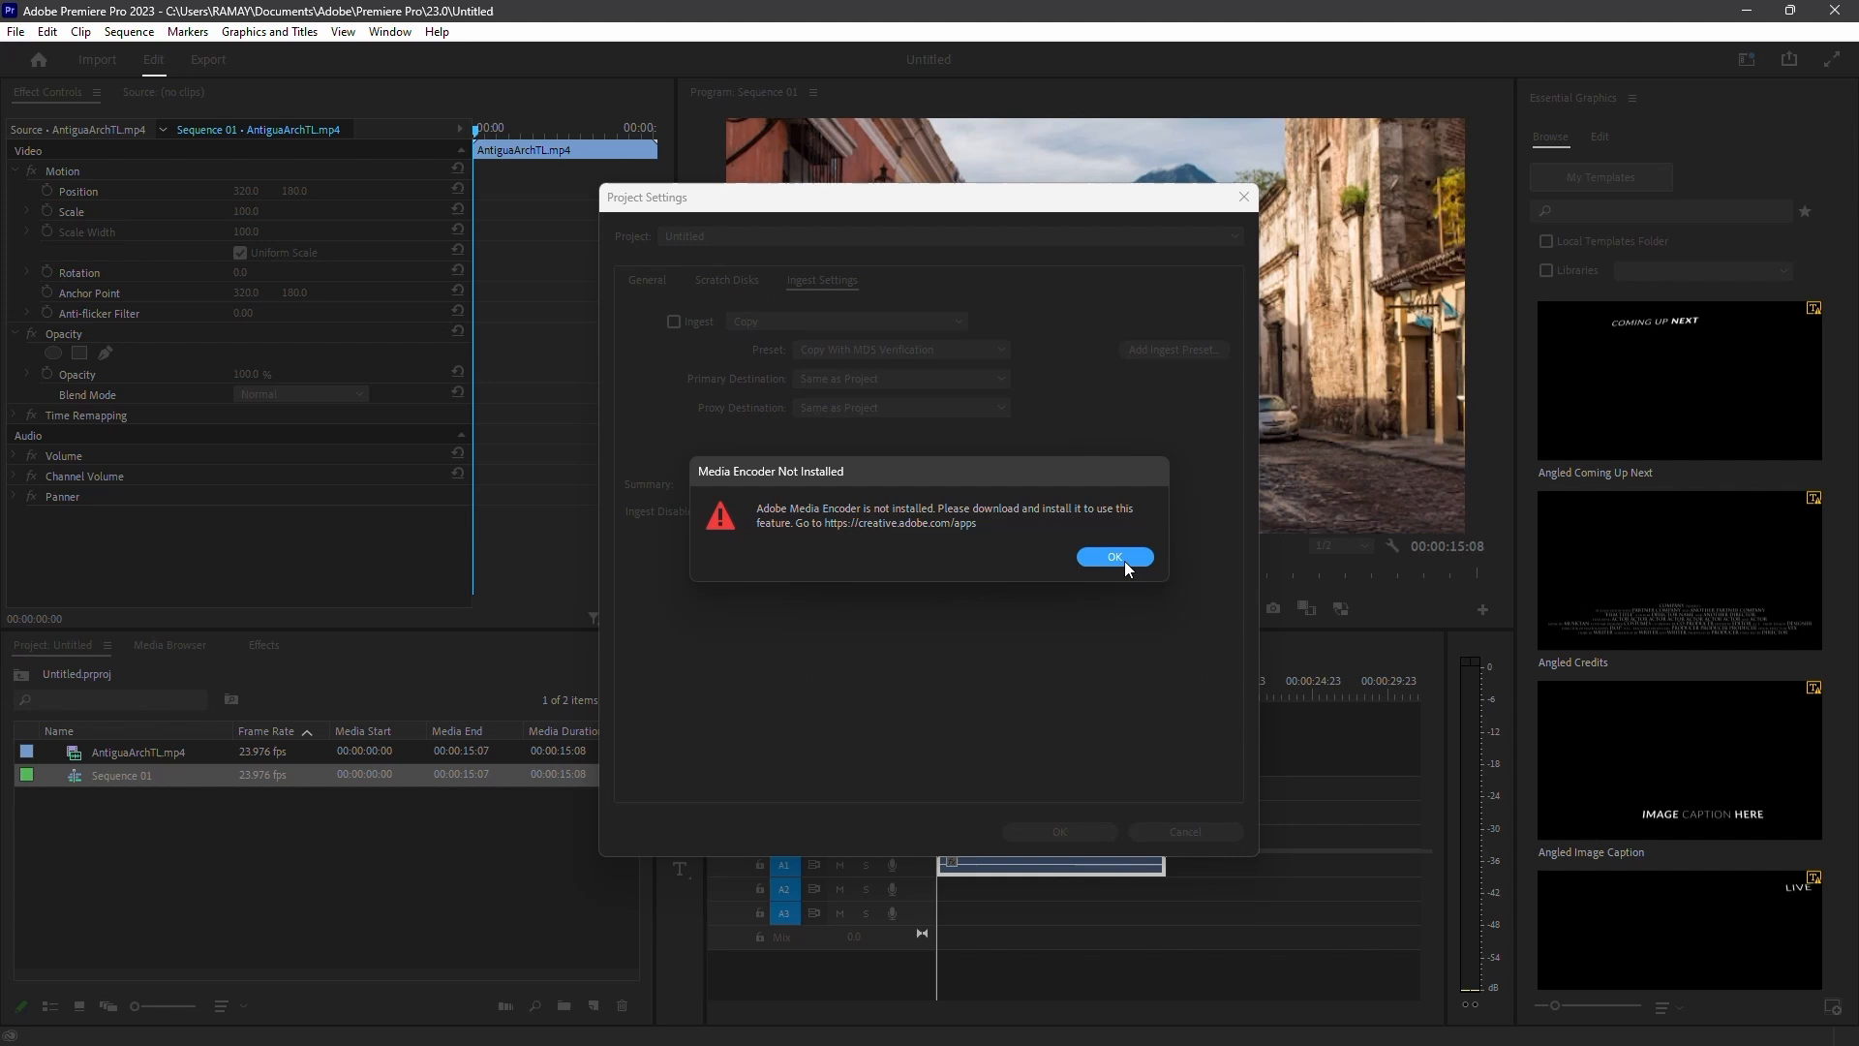
pyautogui.click(1112, 557)
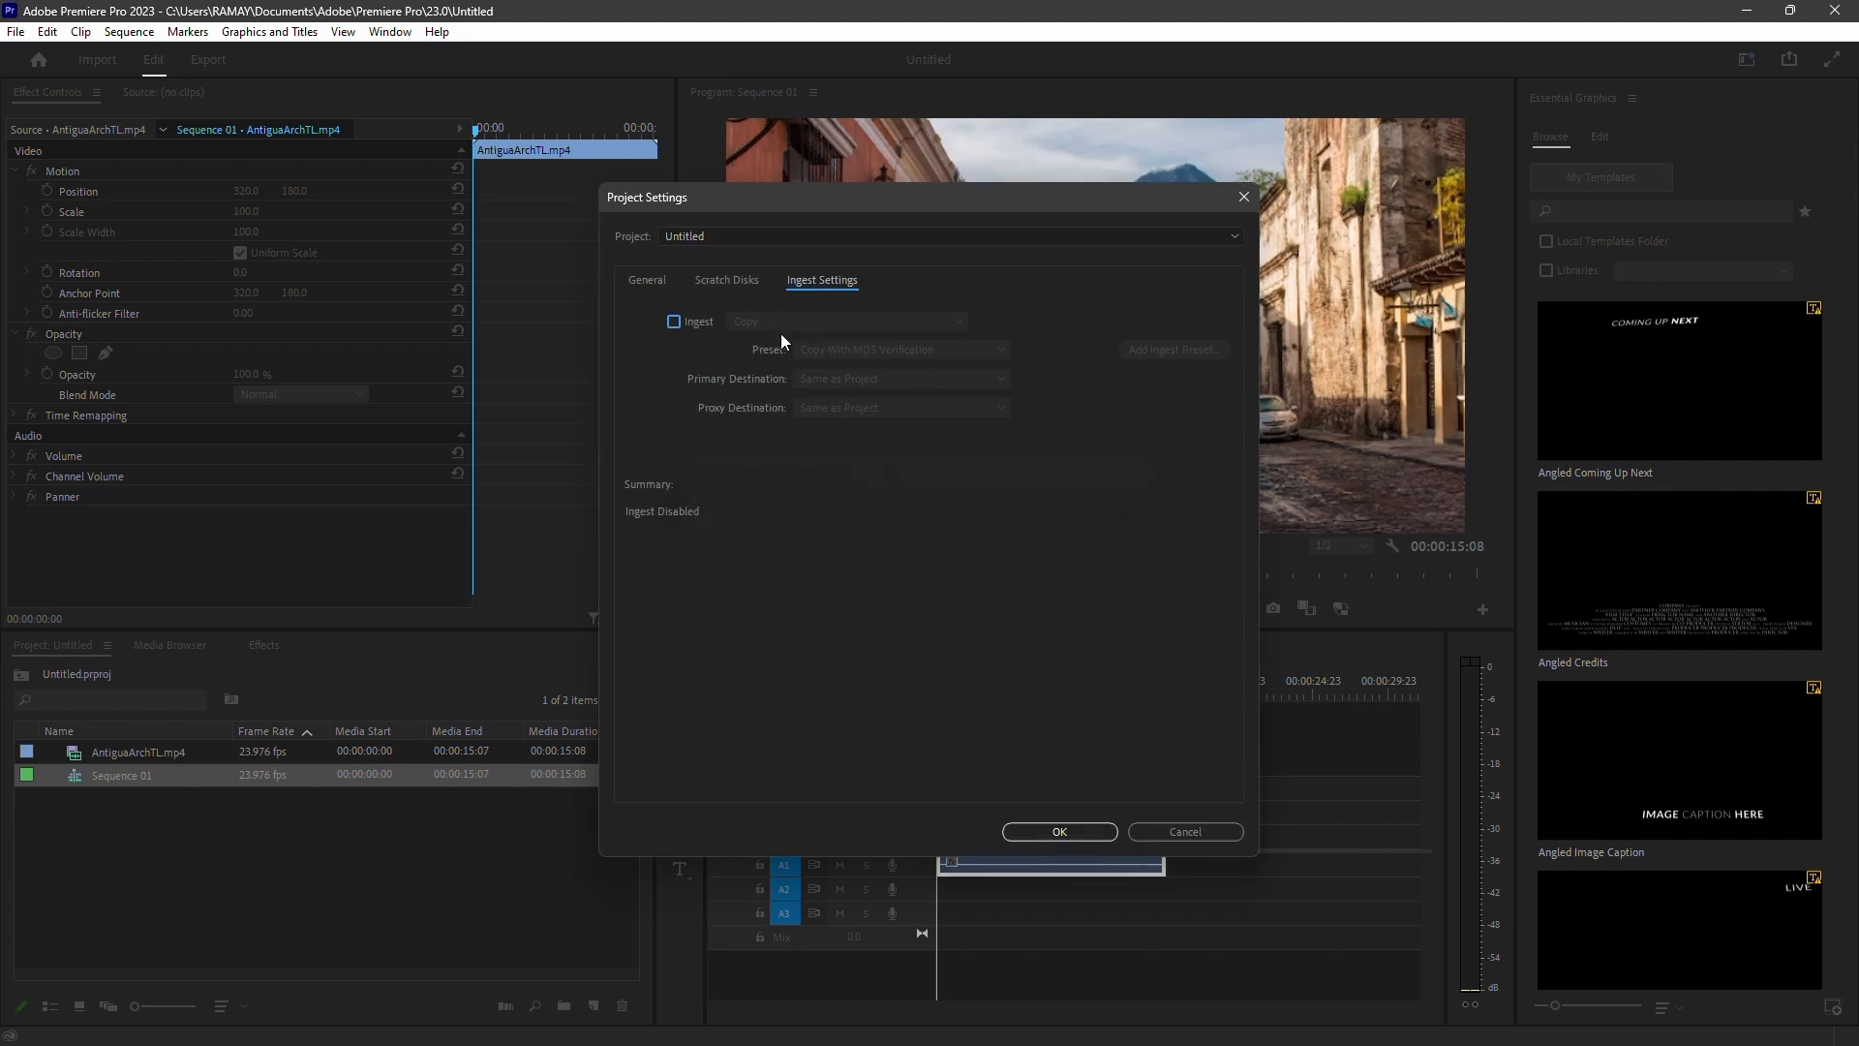
pyautogui.moveTo(765, 364)
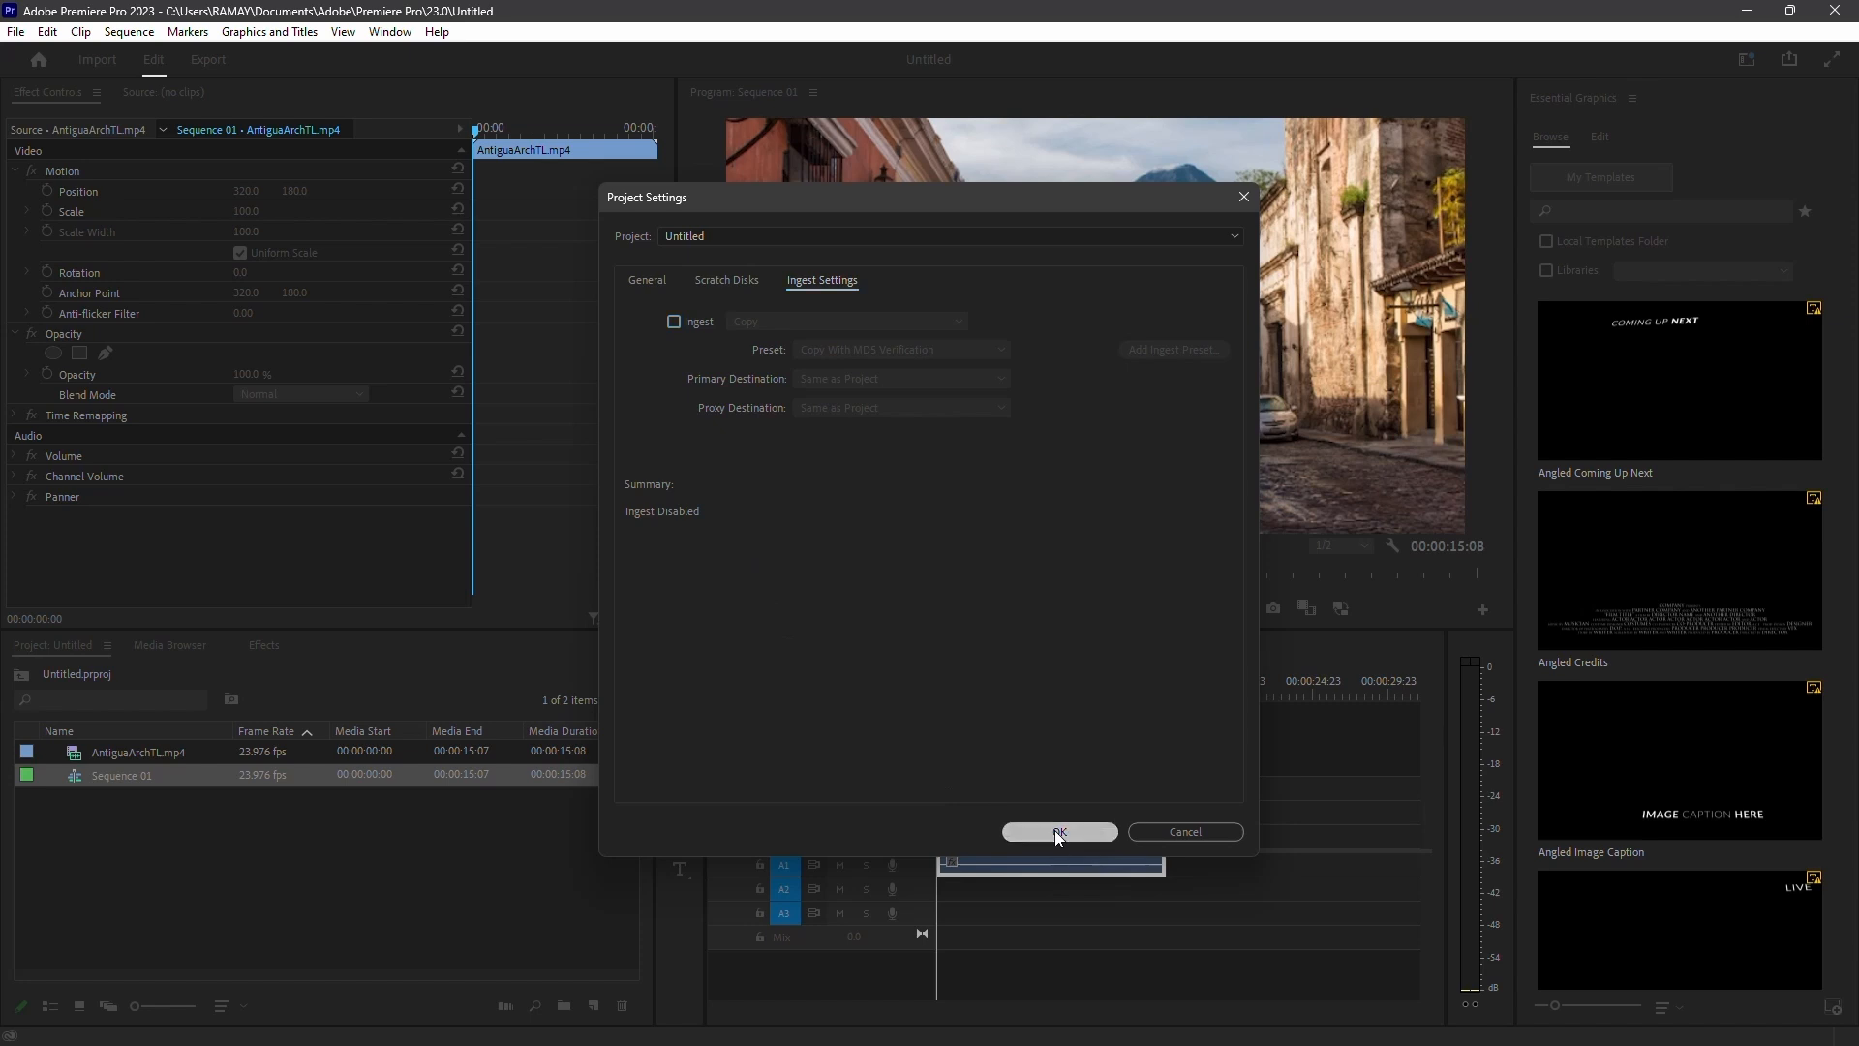
pyautogui.click(1058, 831)
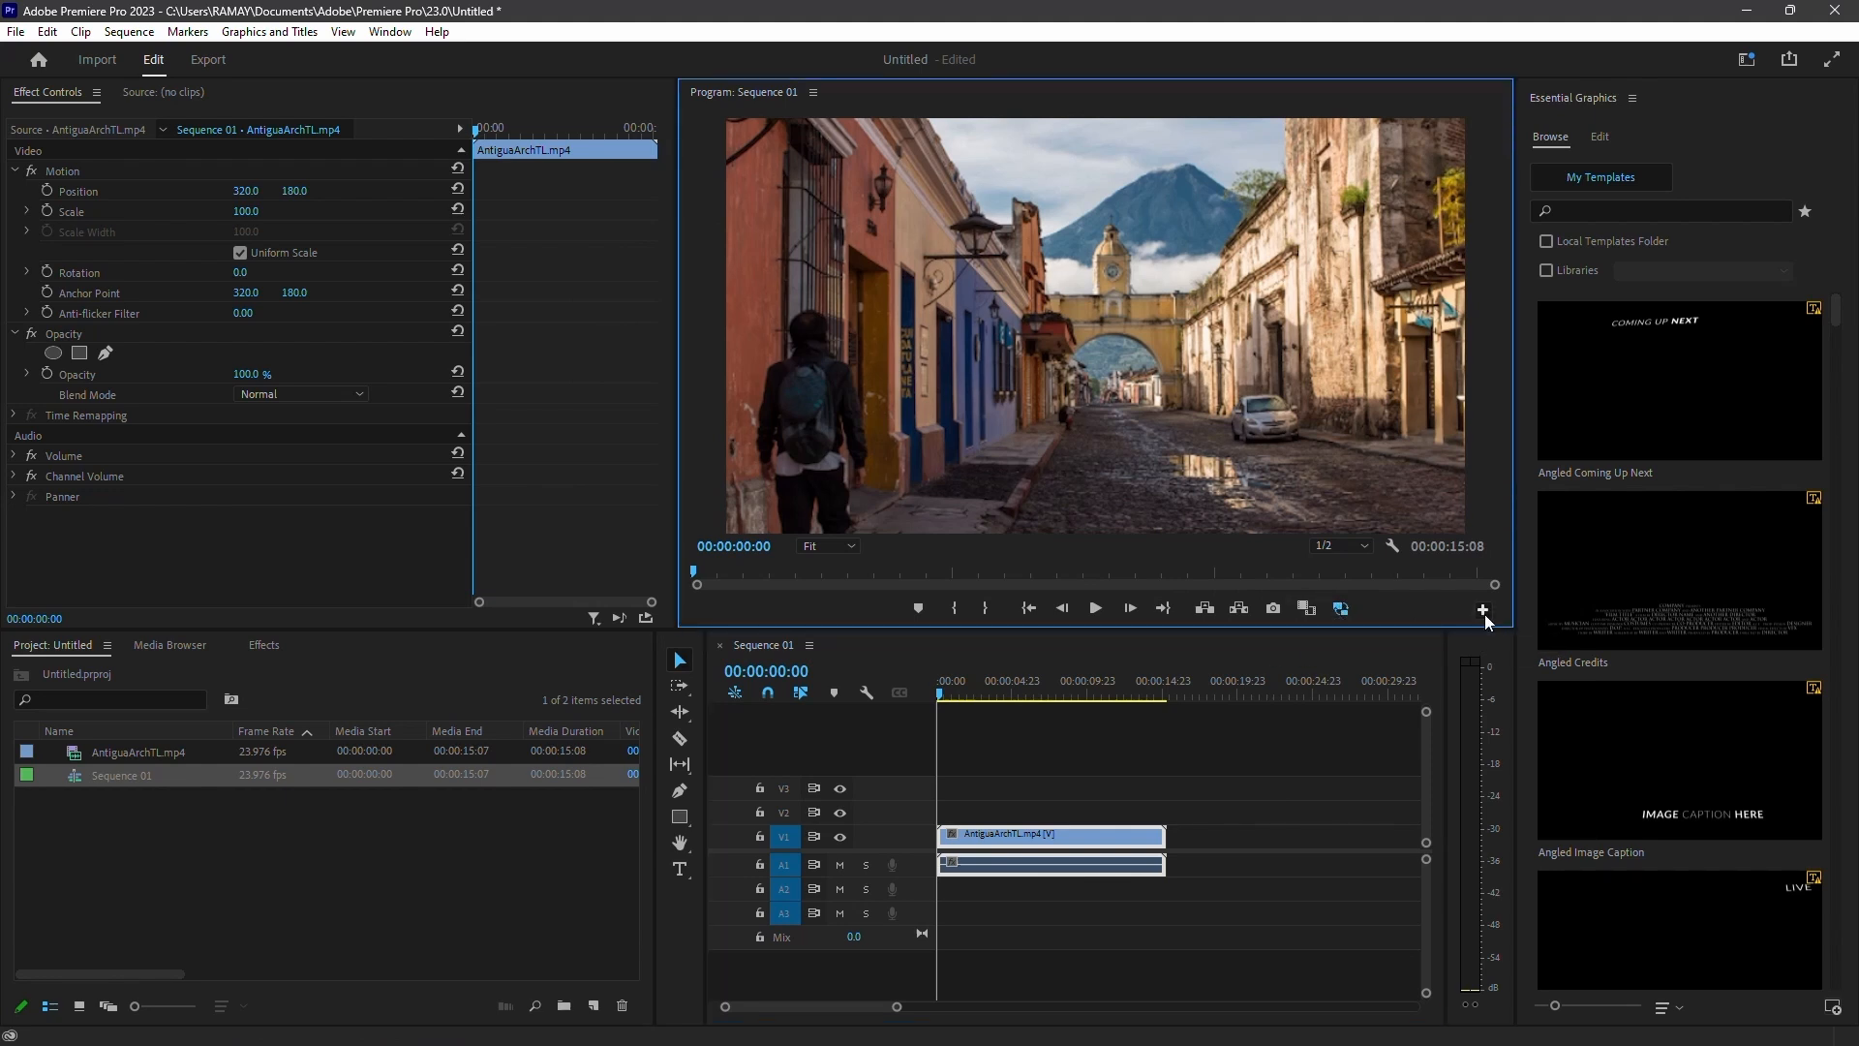
pyautogui.click(1483, 609)
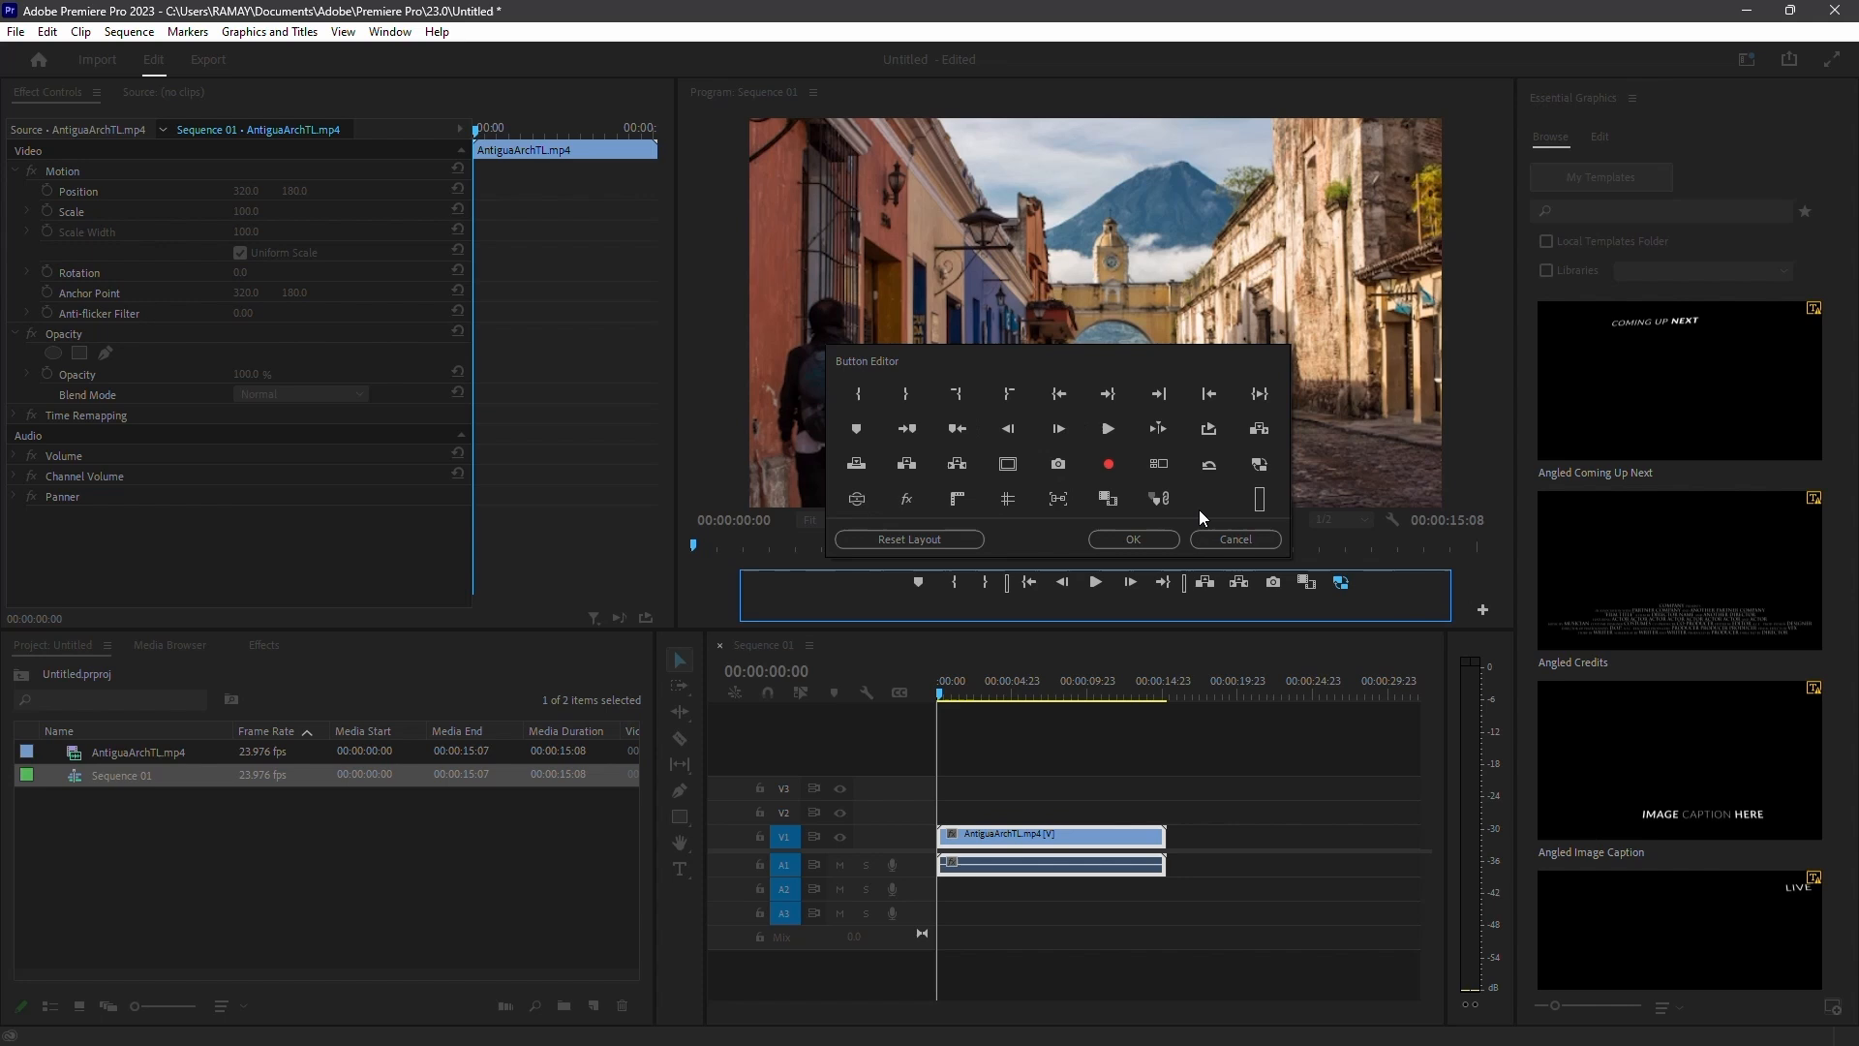
pyautogui.click(1130, 540)
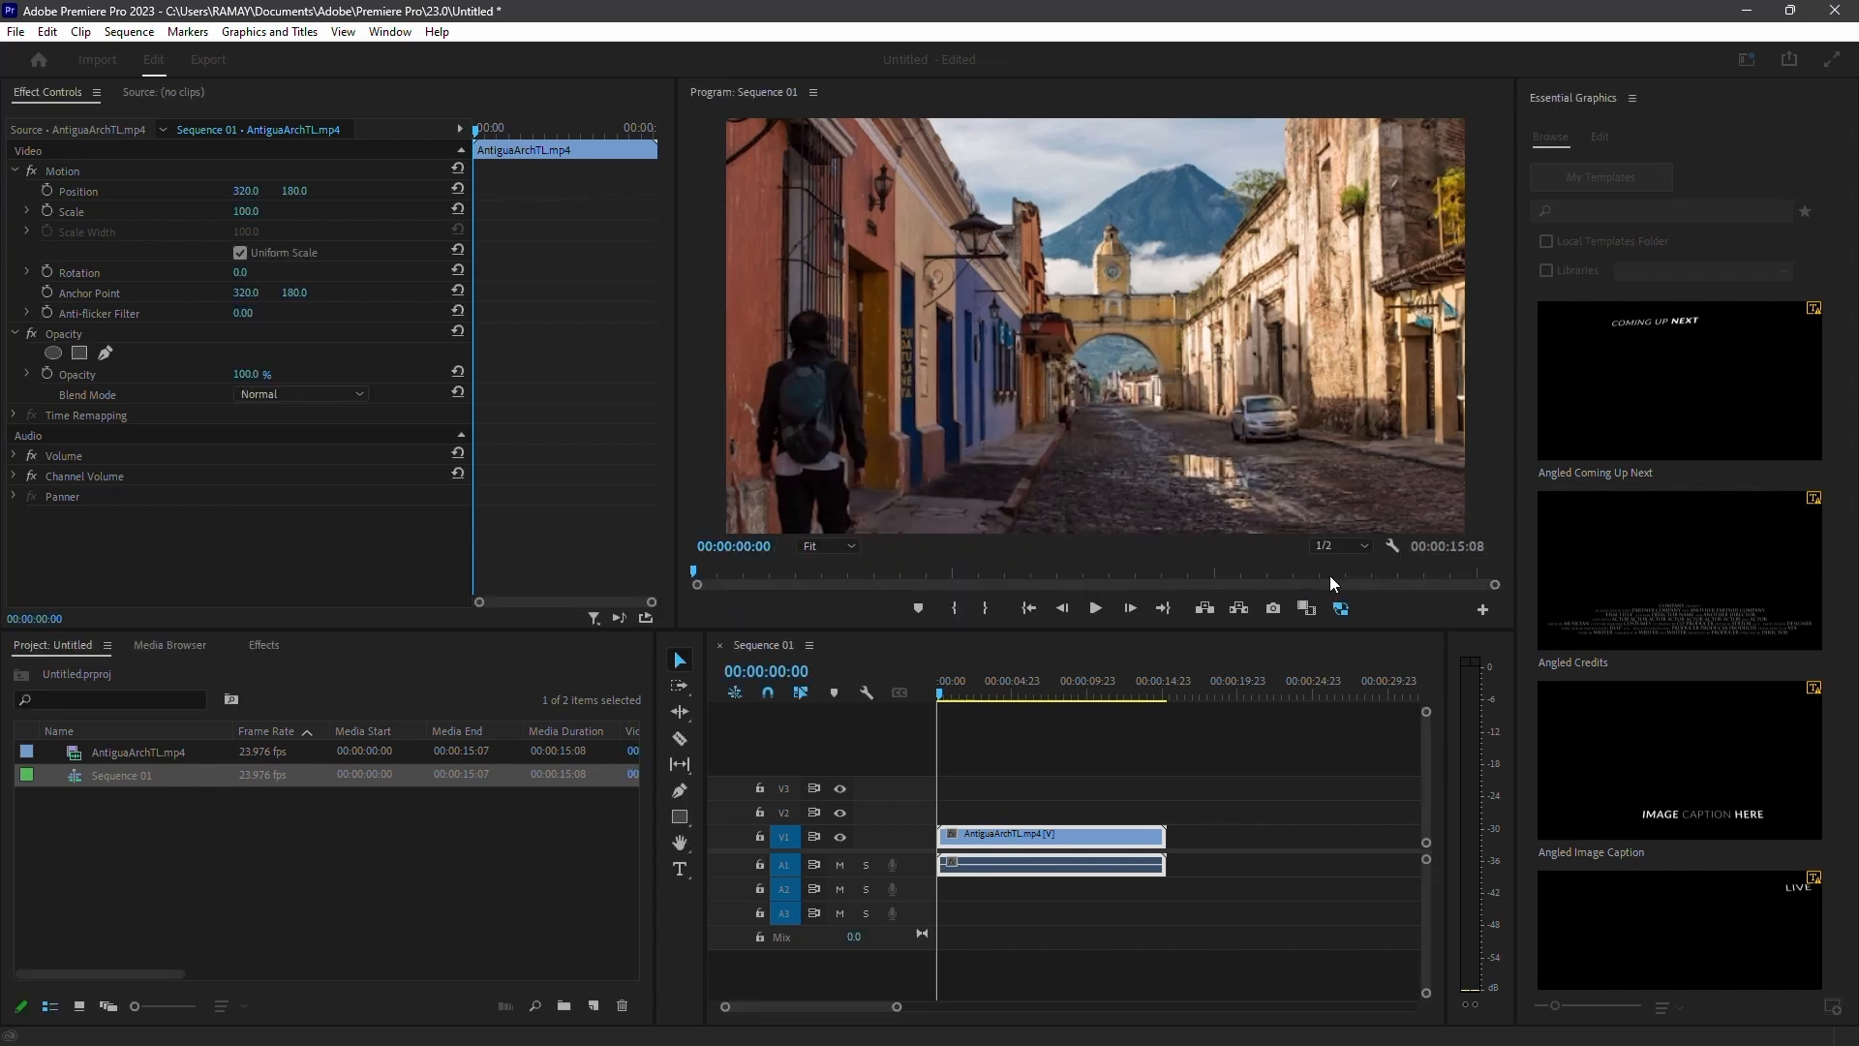
pyautogui.click(1093, 607)
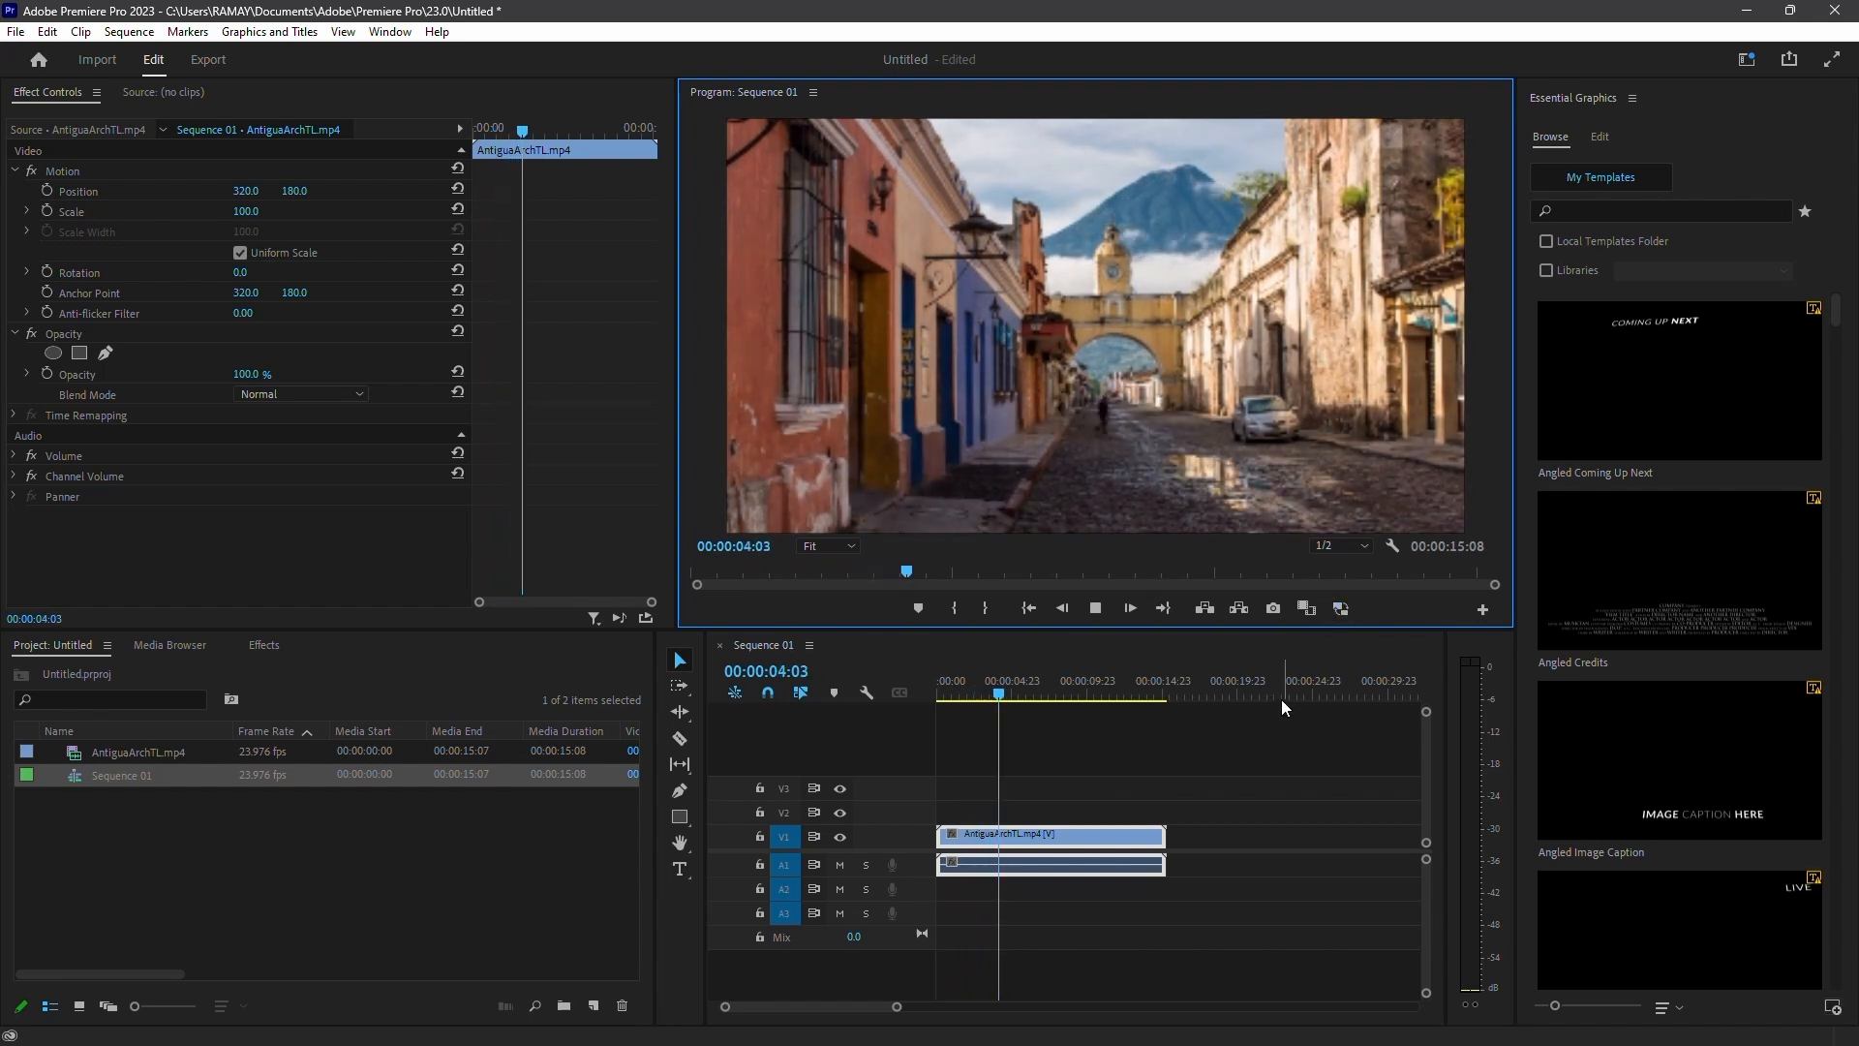
pyautogui.click(938, 680)
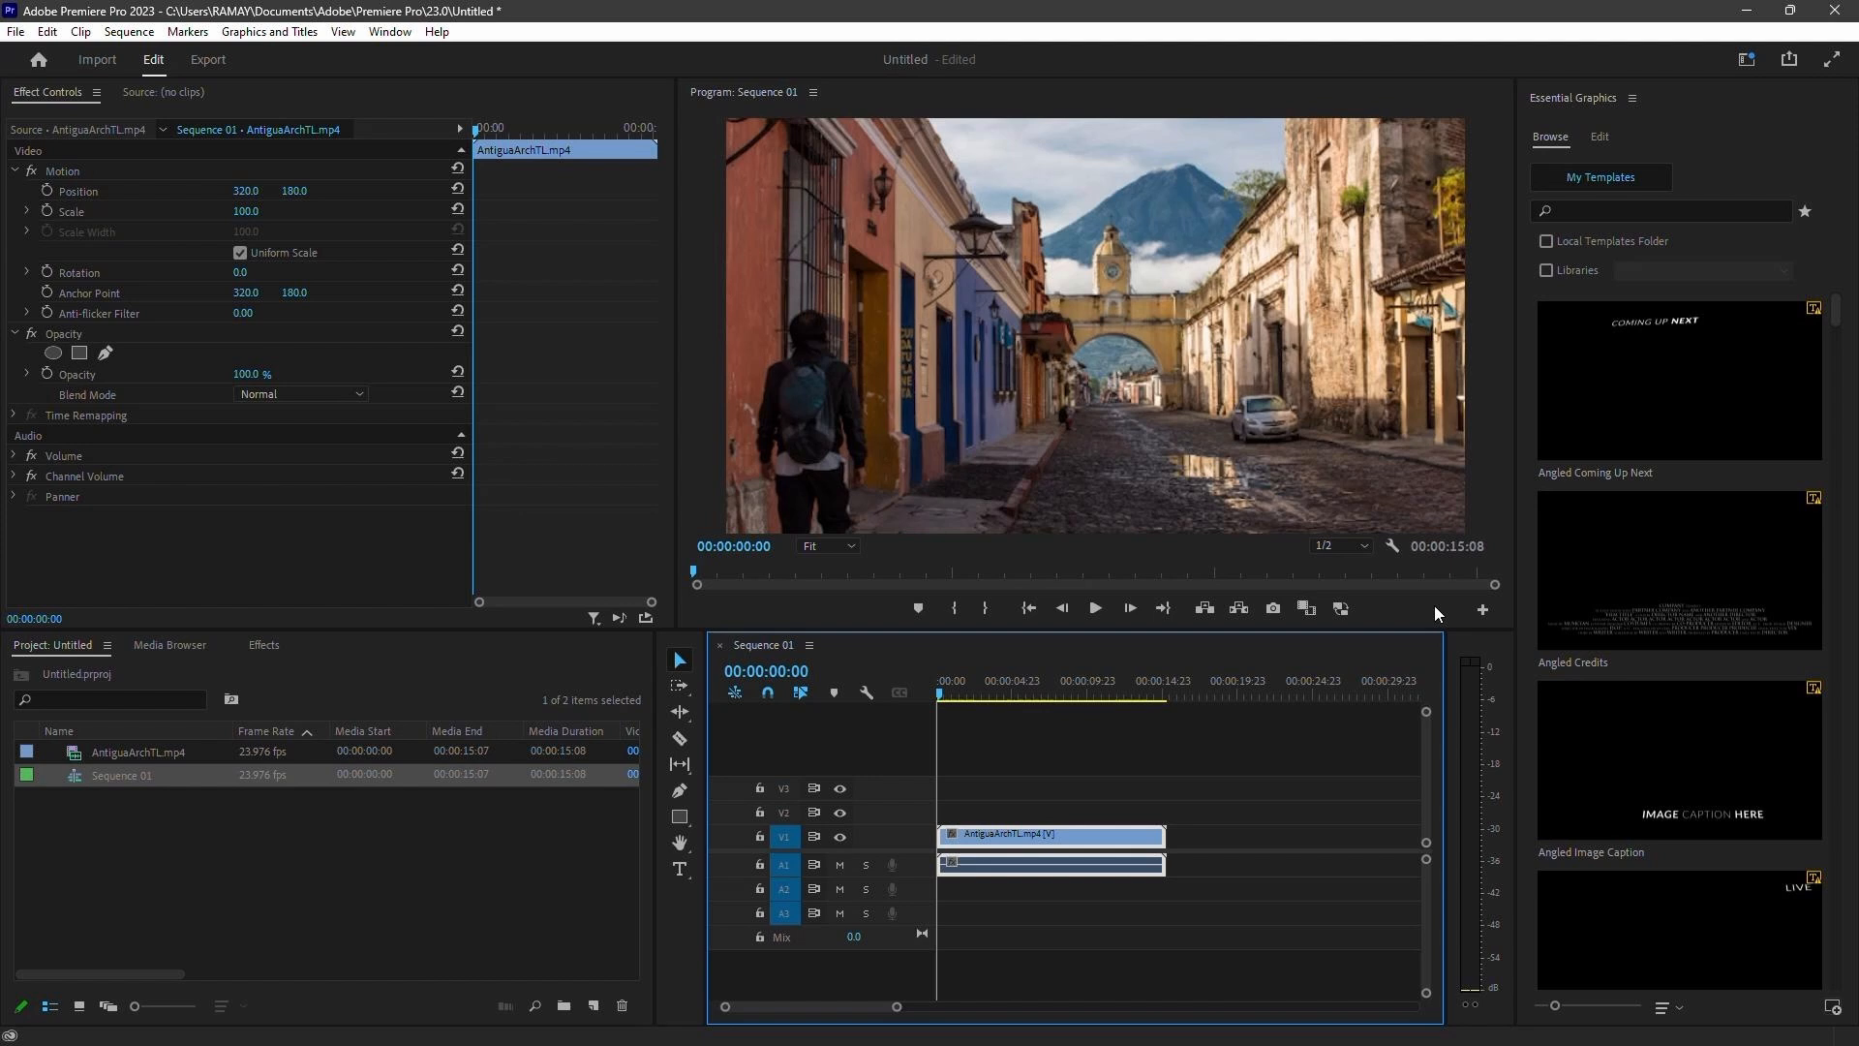
pyautogui.click(1480, 609)
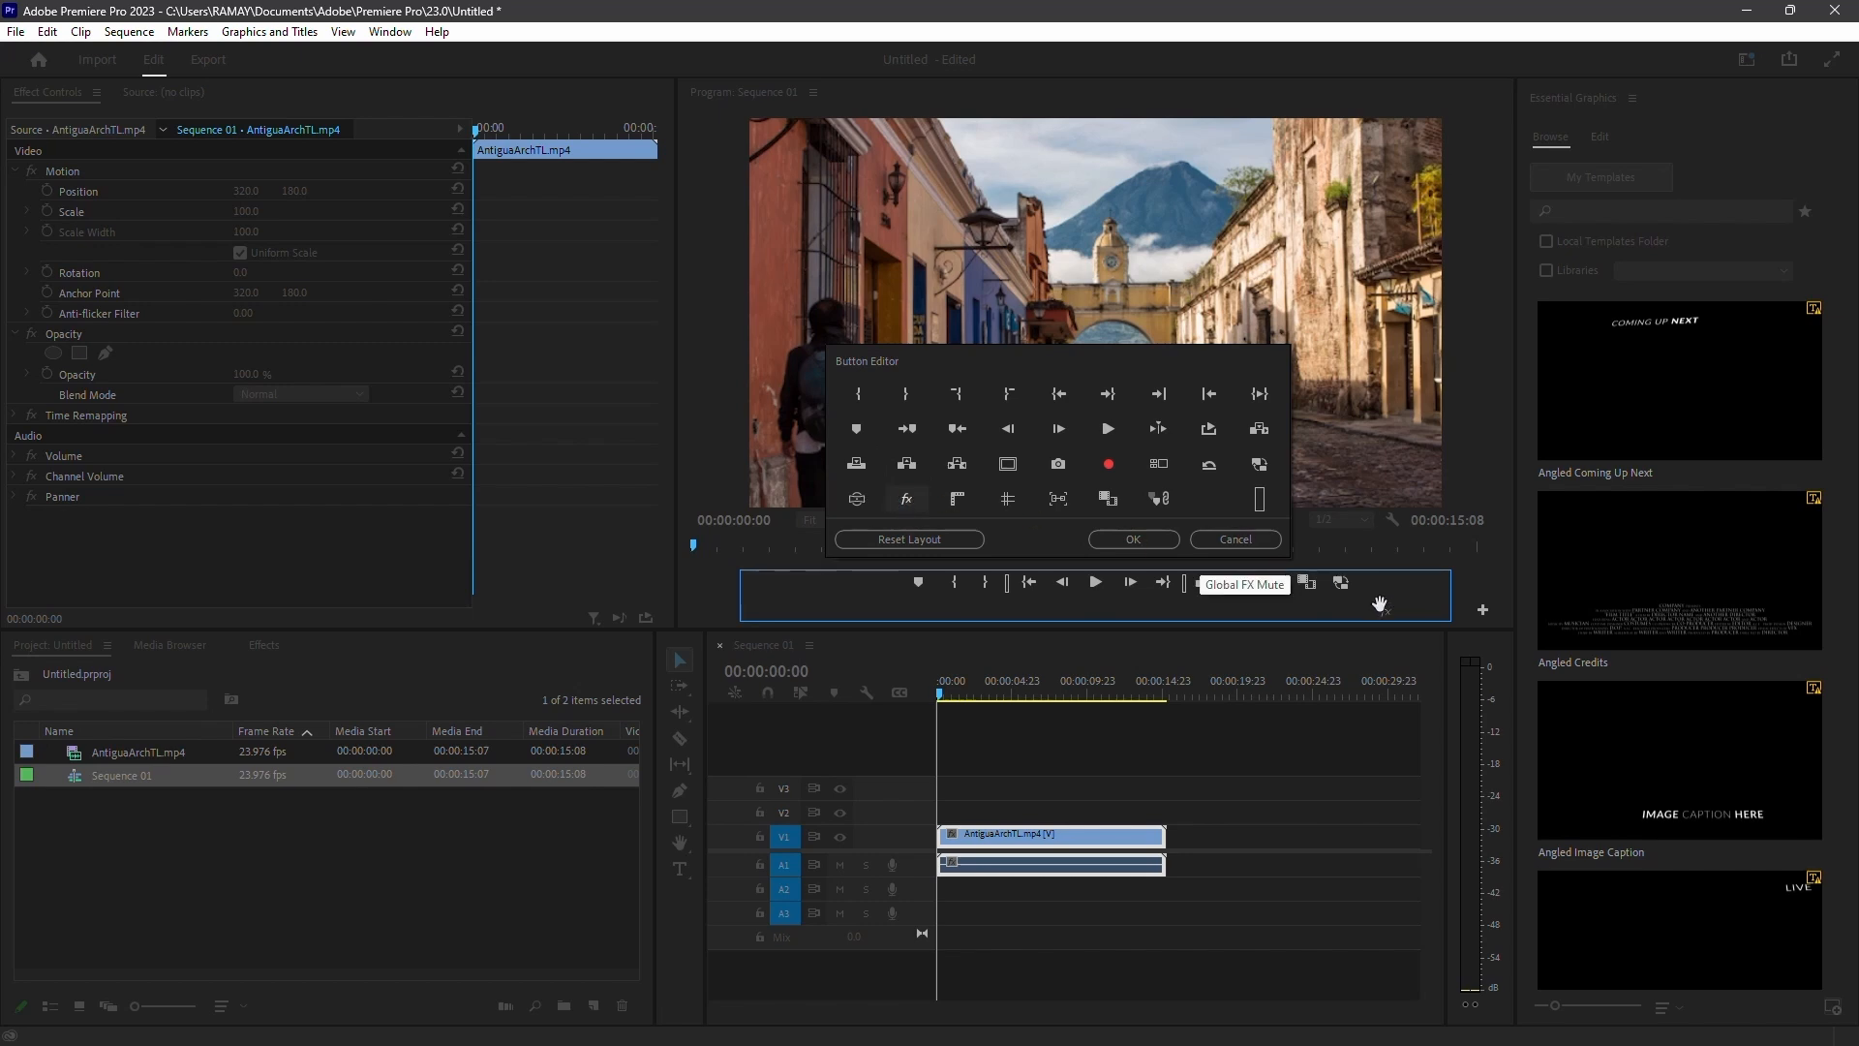
# Step: Confirm the Global FX Mute button in the transport bar, then test-play and stop the sequence
pyautogui.click(1130, 539)
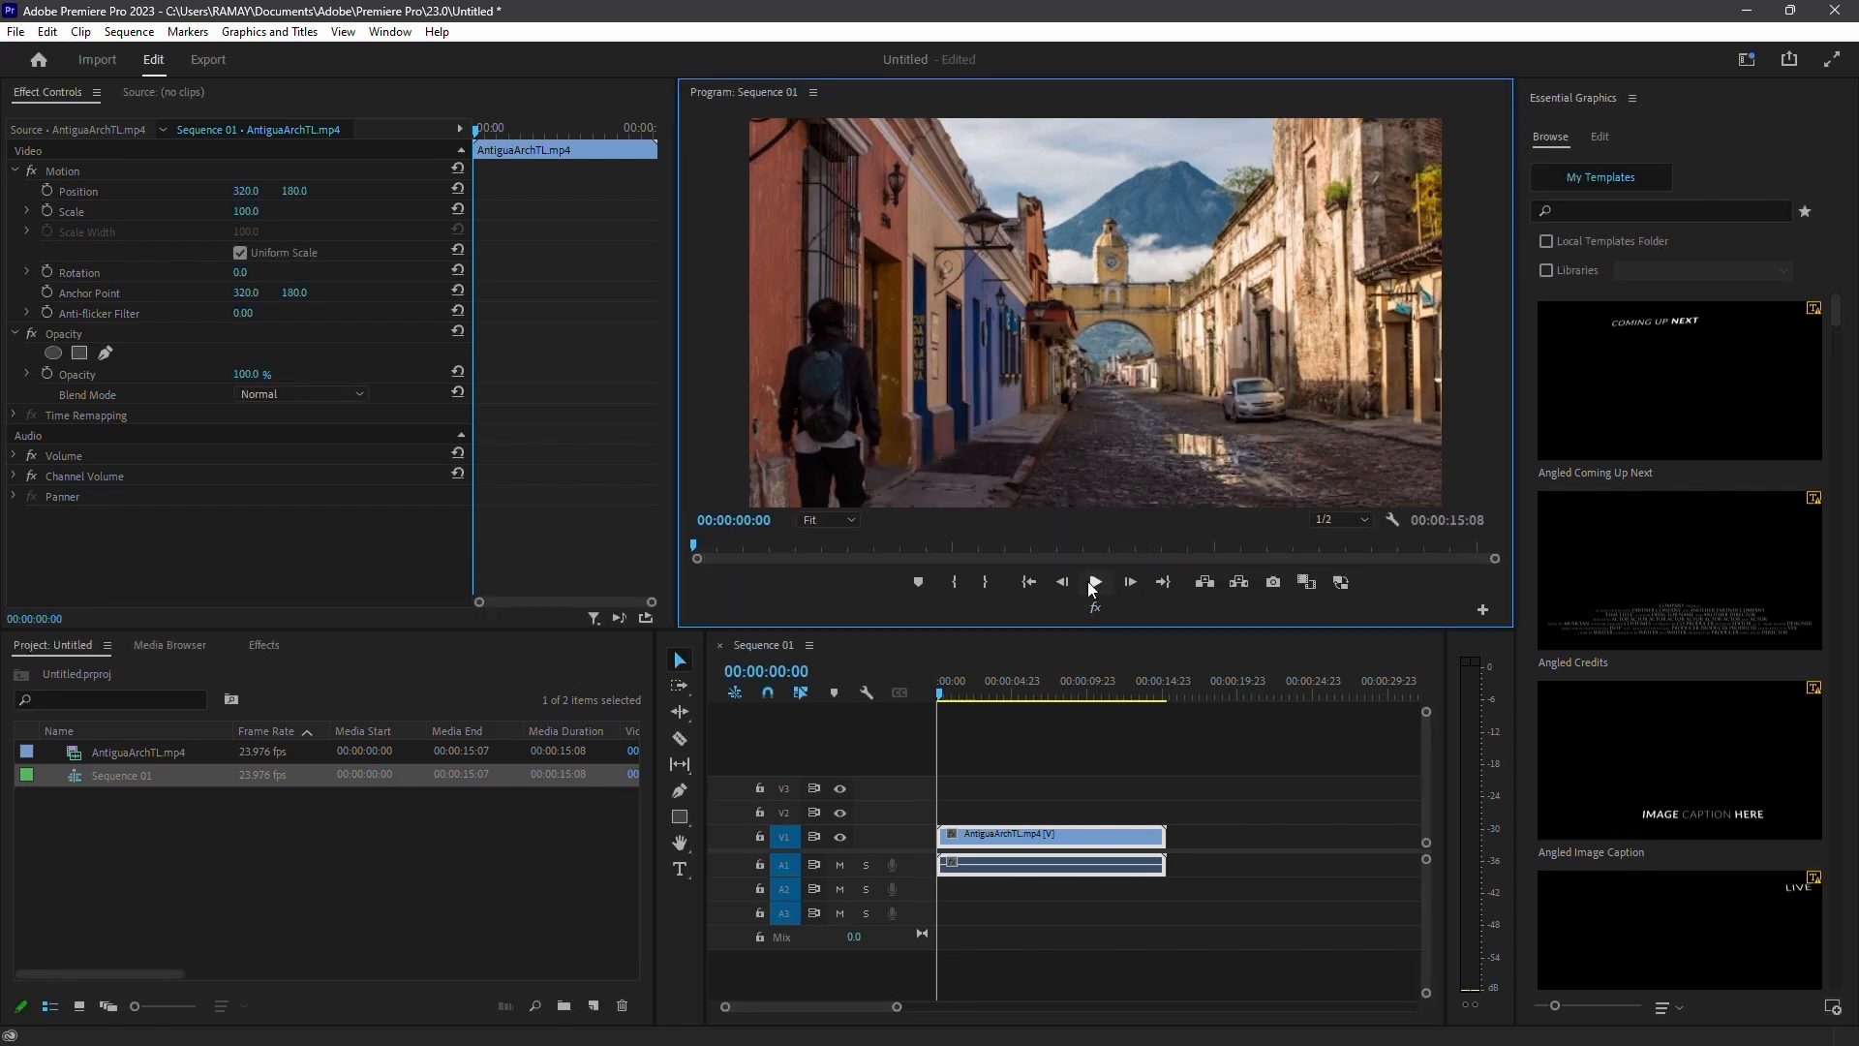
pyautogui.click(1093, 582)
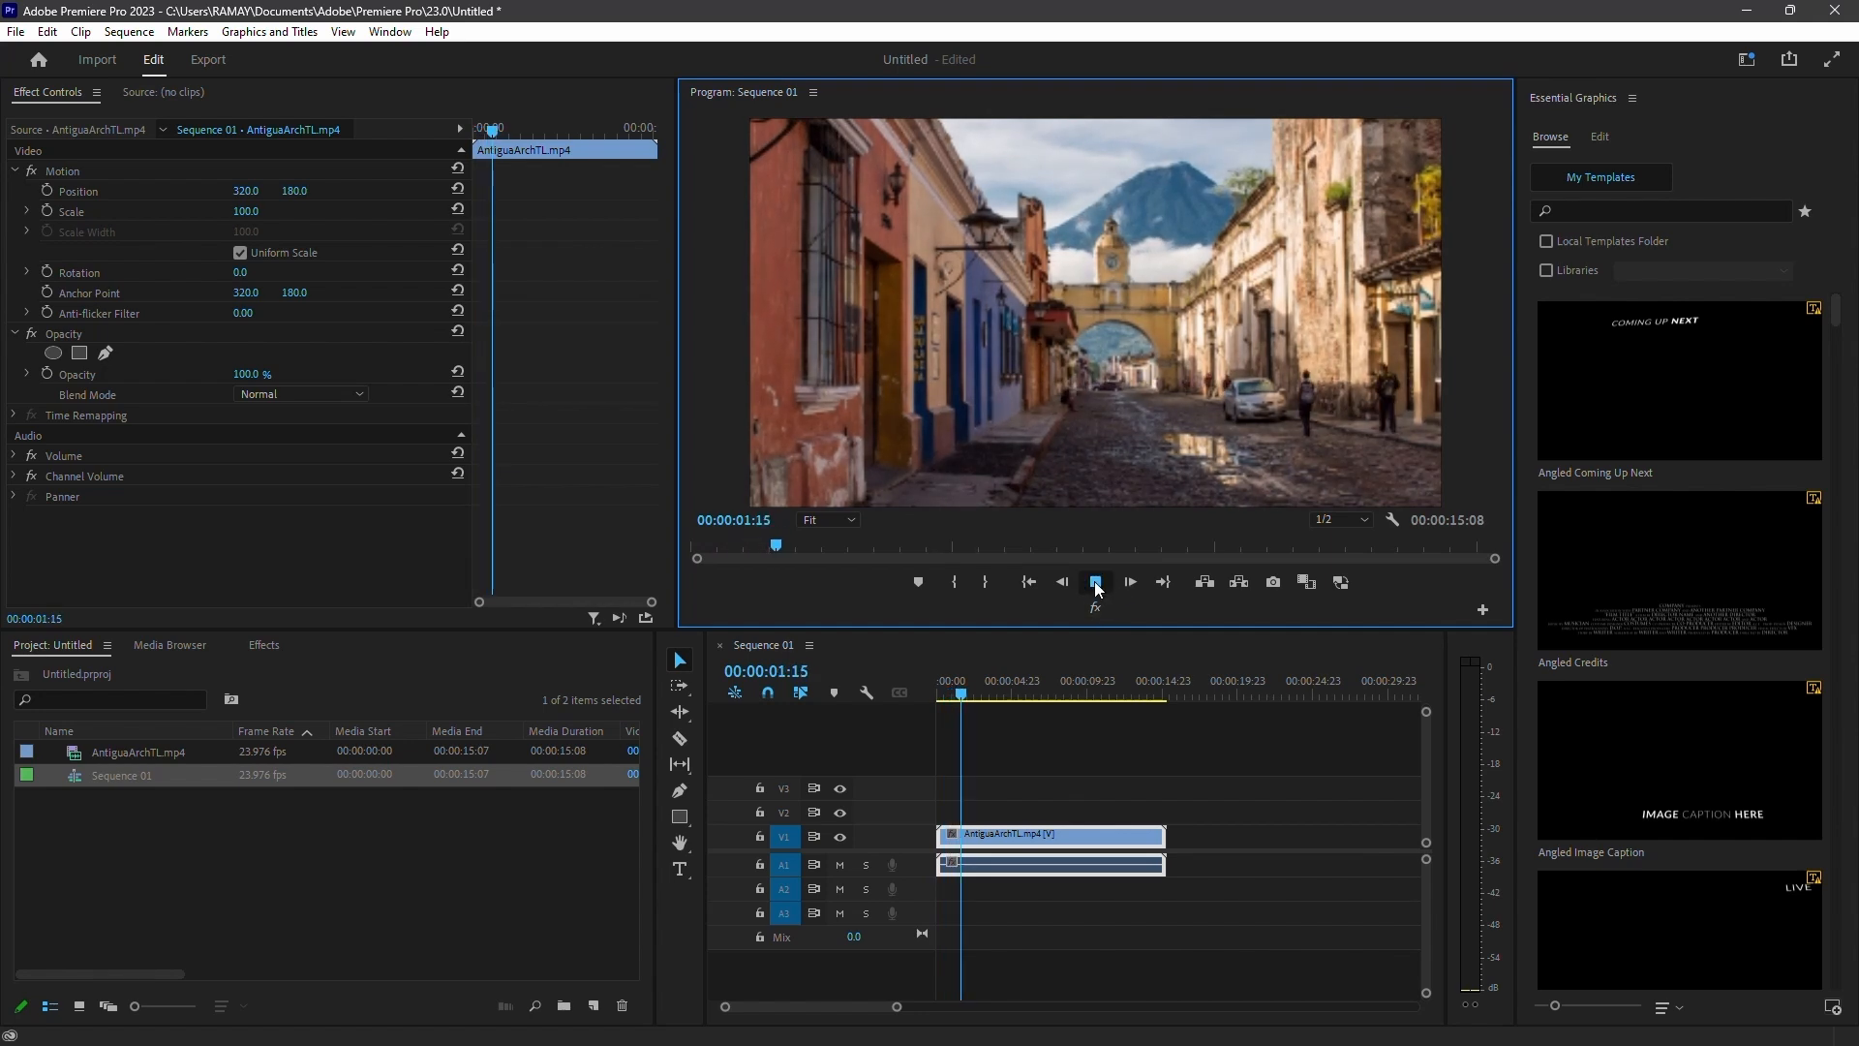
pyautogui.click(1094, 581)
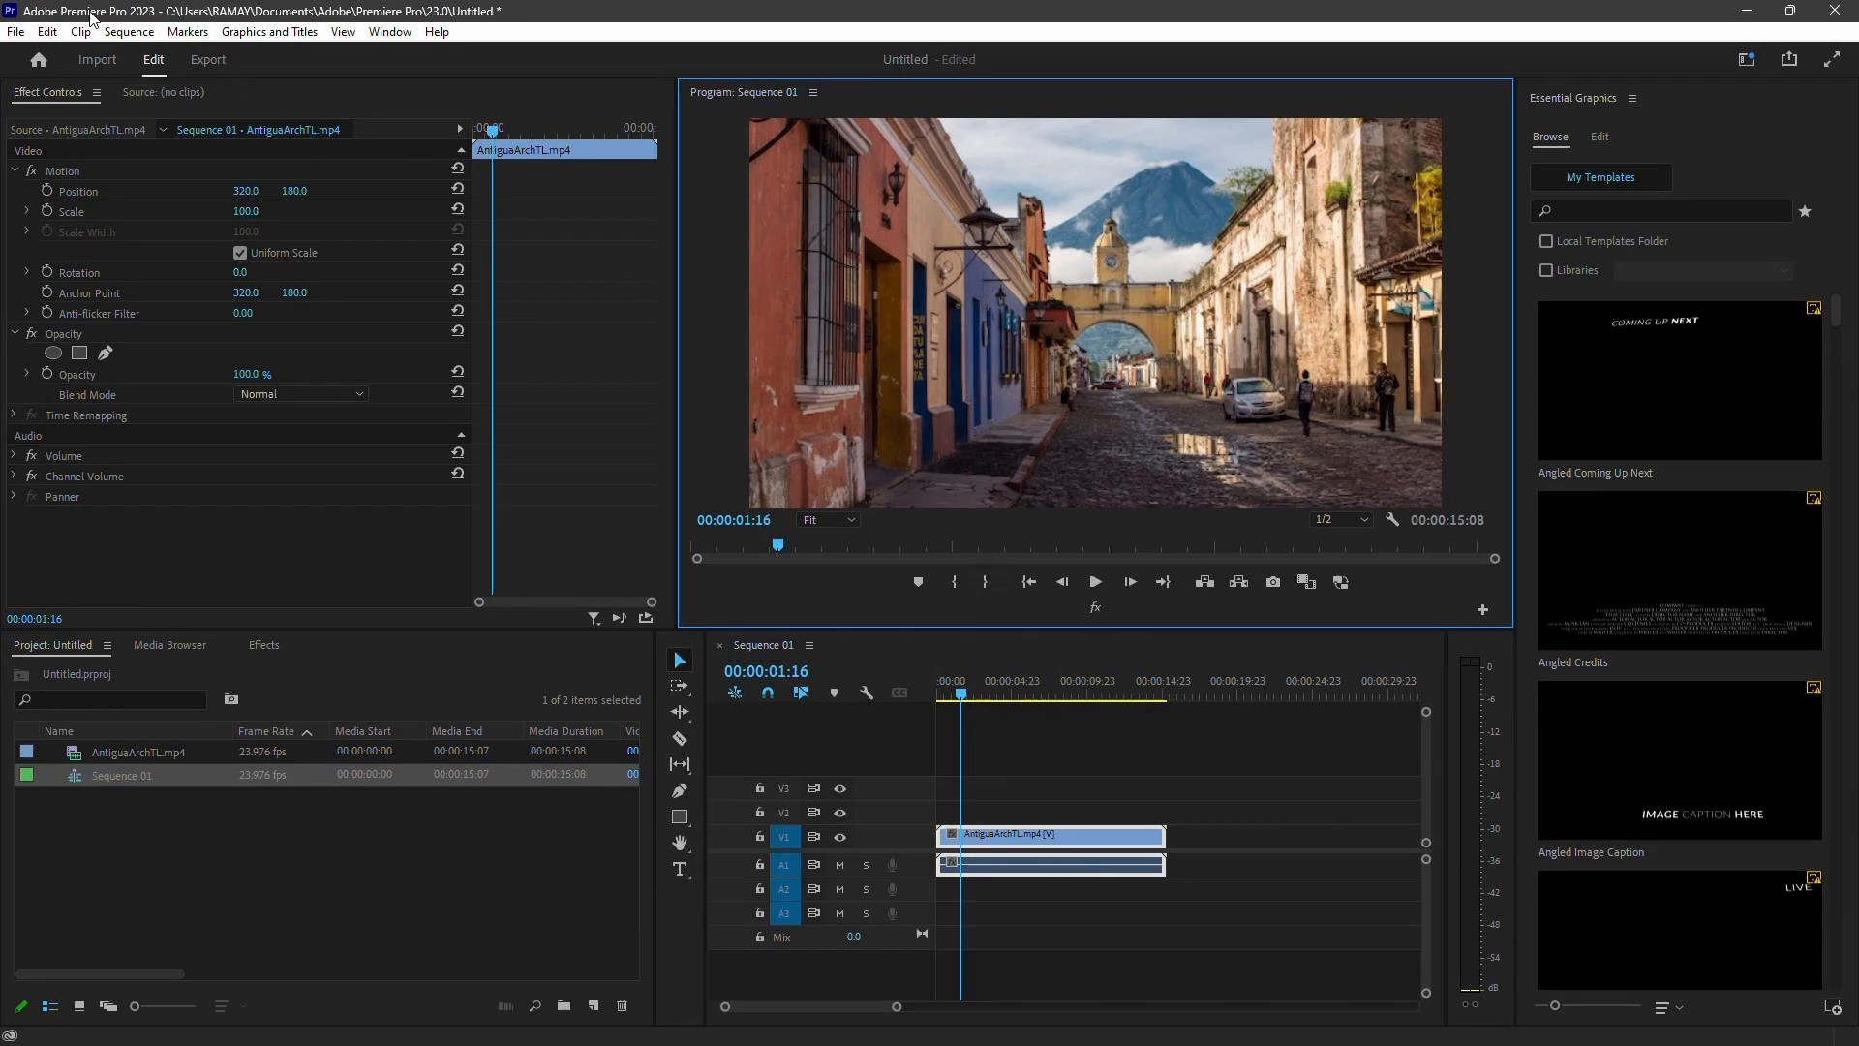
pyautogui.moveTo(1022, 381)
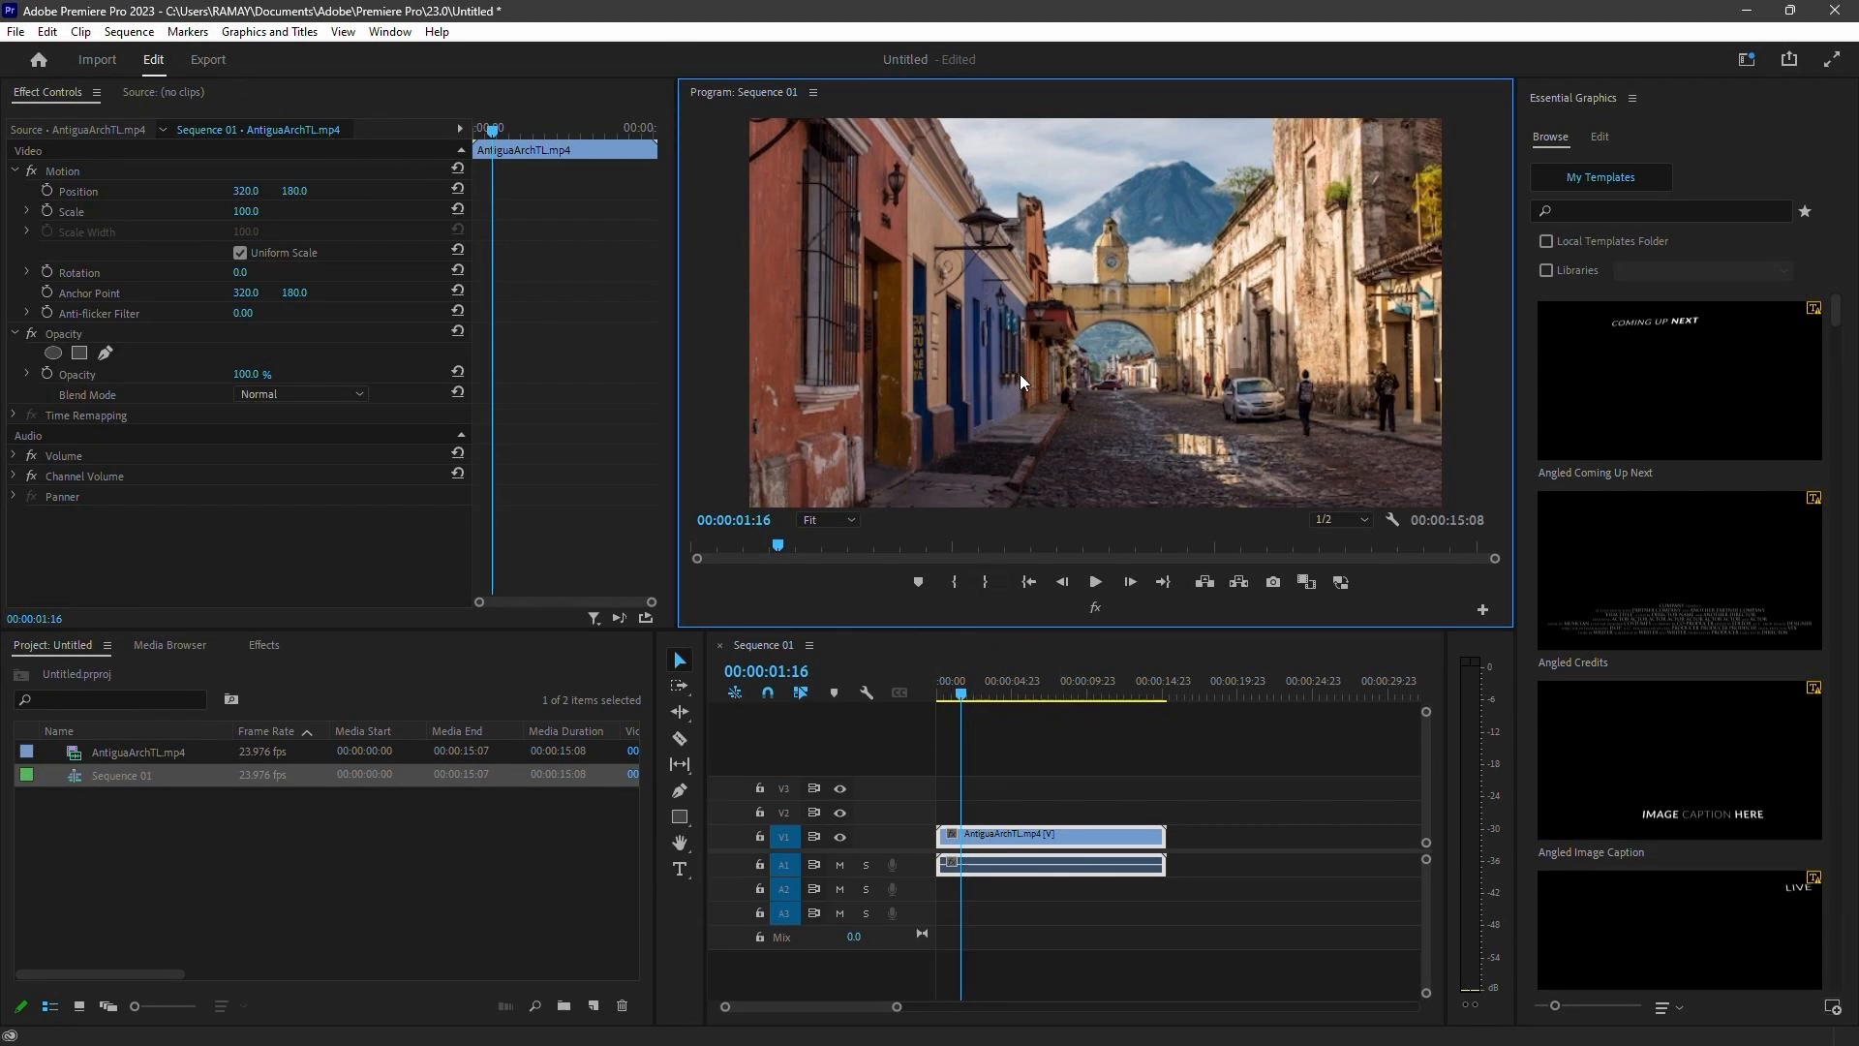
pyautogui.moveTo(638, 170)
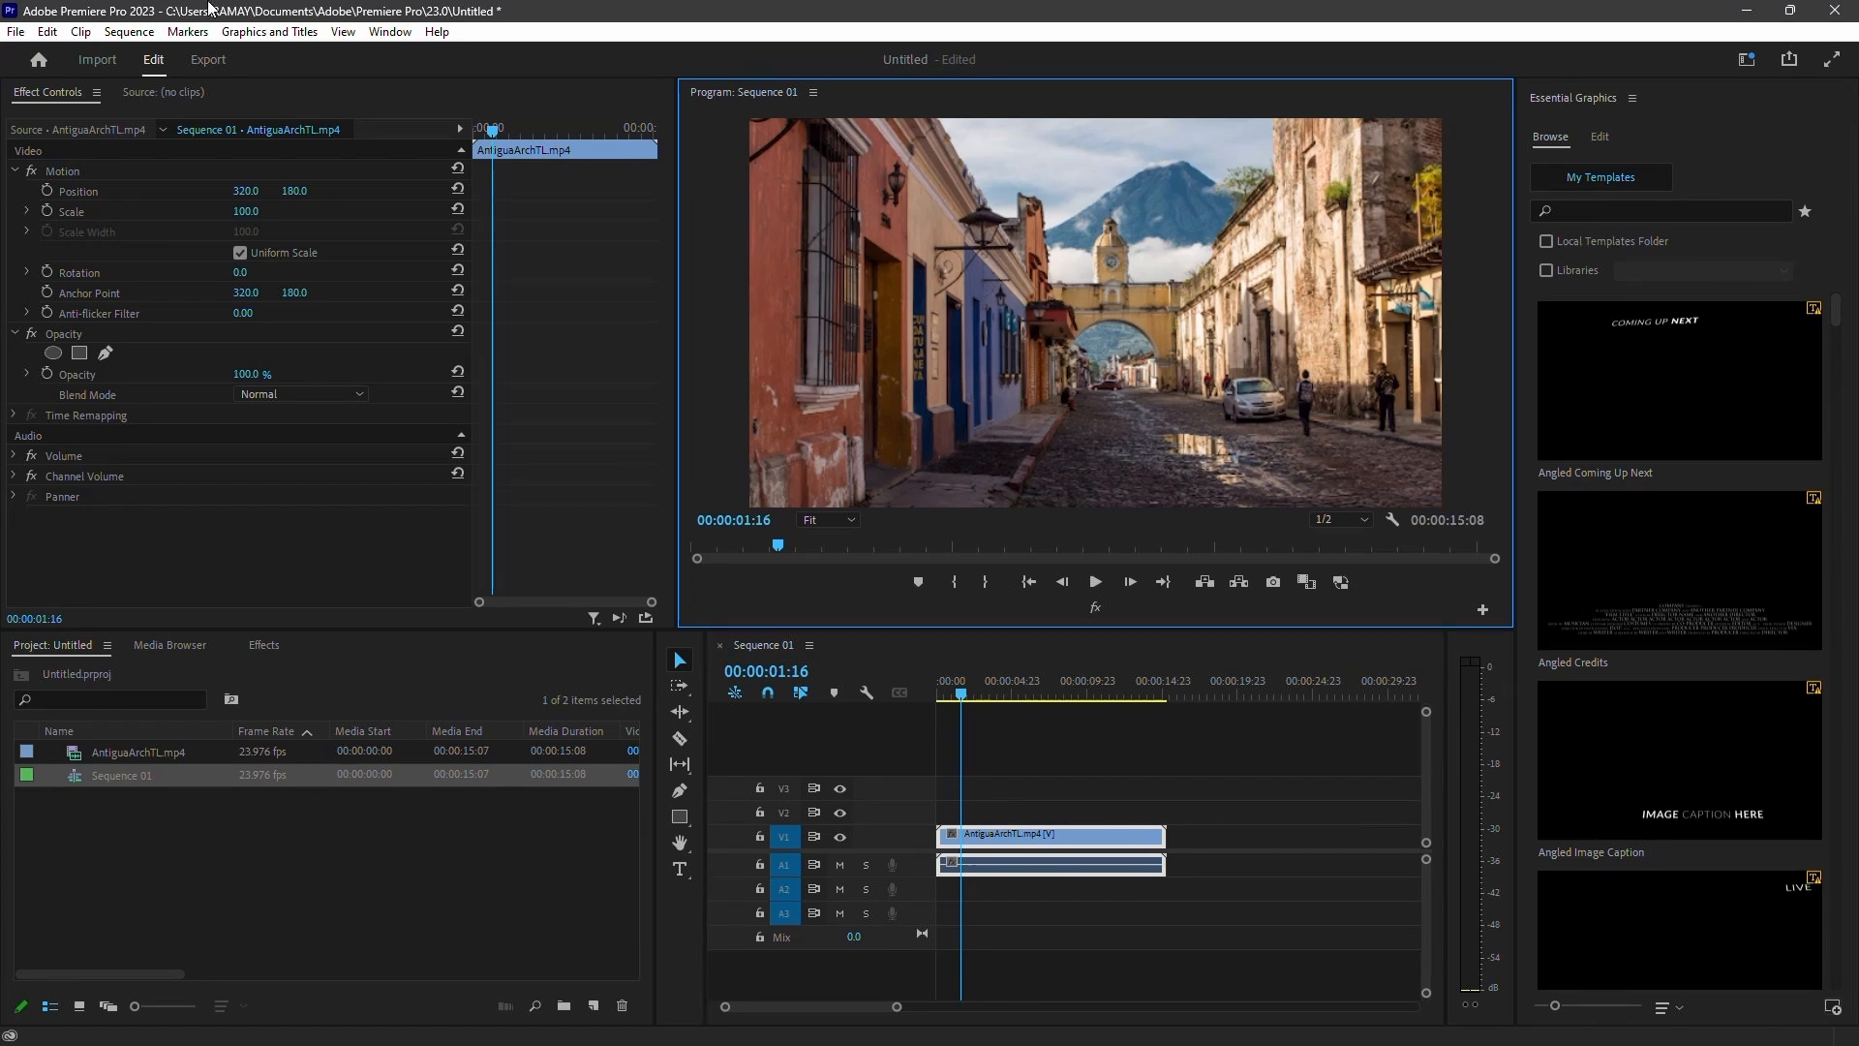
pyautogui.moveTo(225, 11)
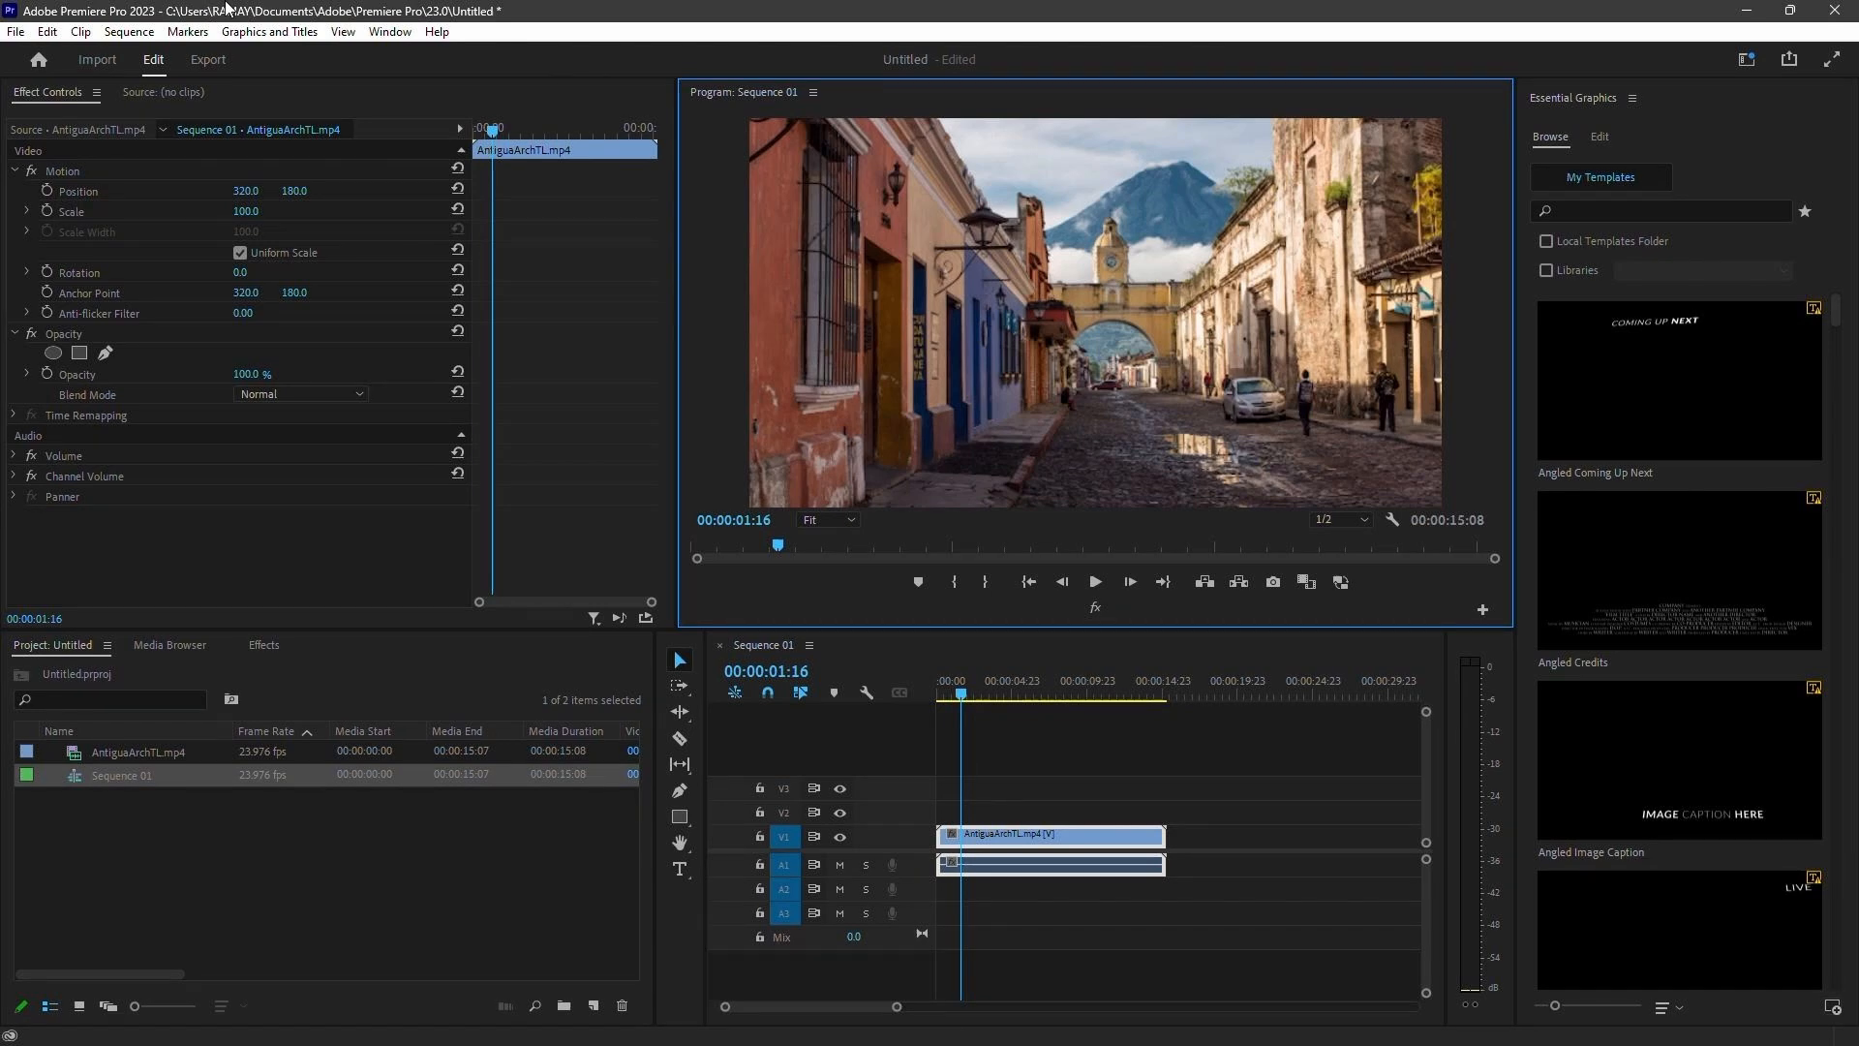
# Step: Open the Media Cache page of Preferences from the Edit menu
pyautogui.click(47, 31)
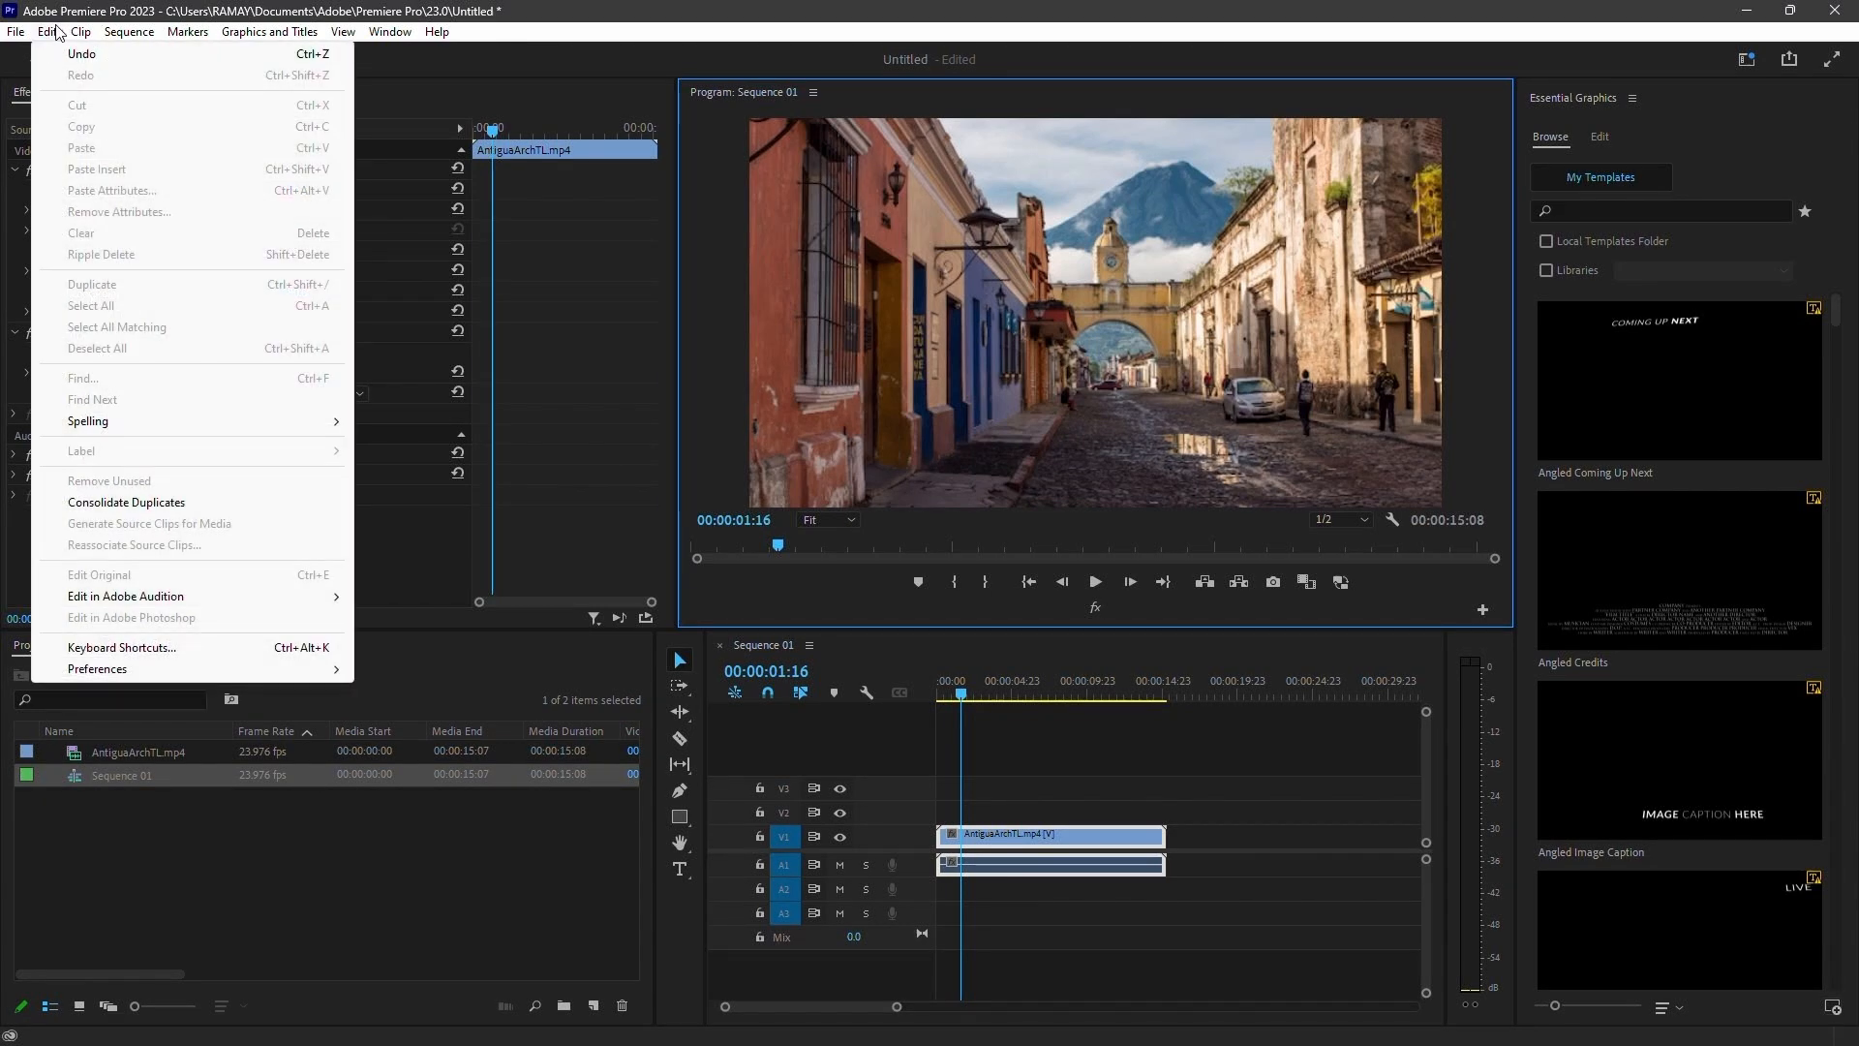
pyautogui.moveTo(178, 577)
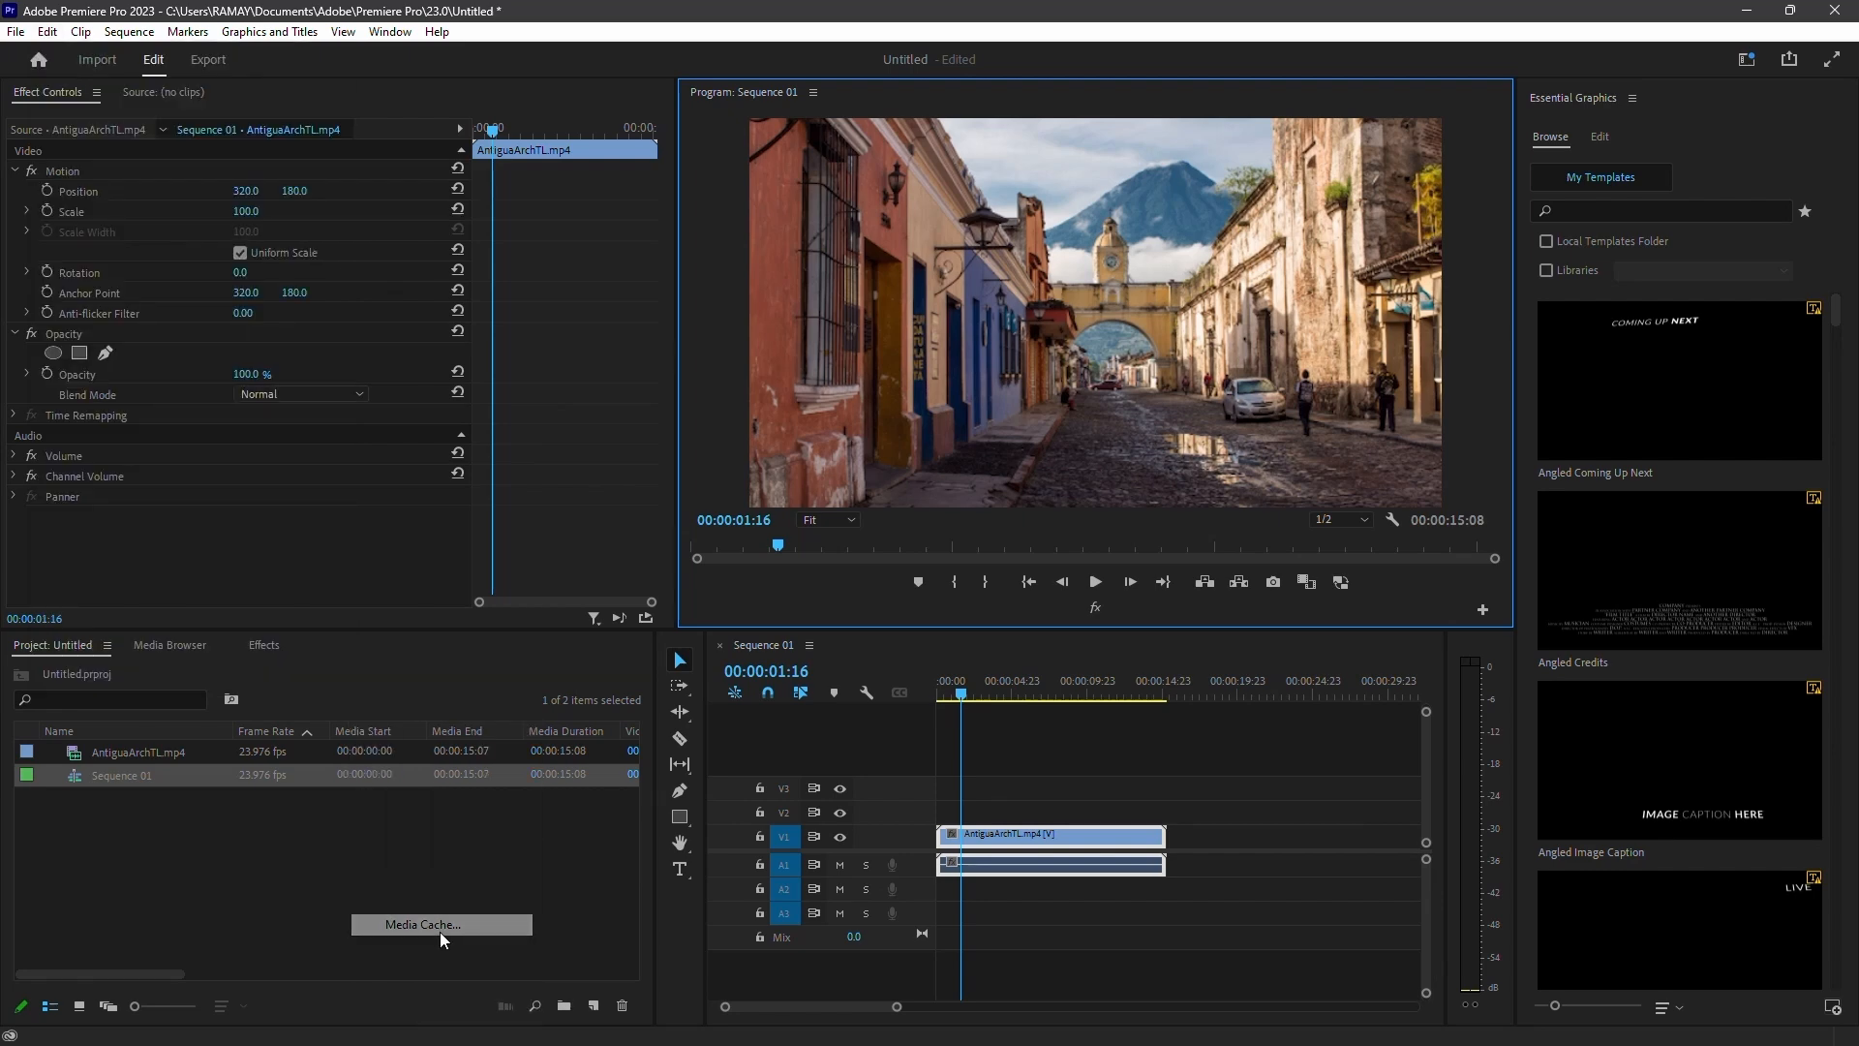
pyautogui.click(421, 924)
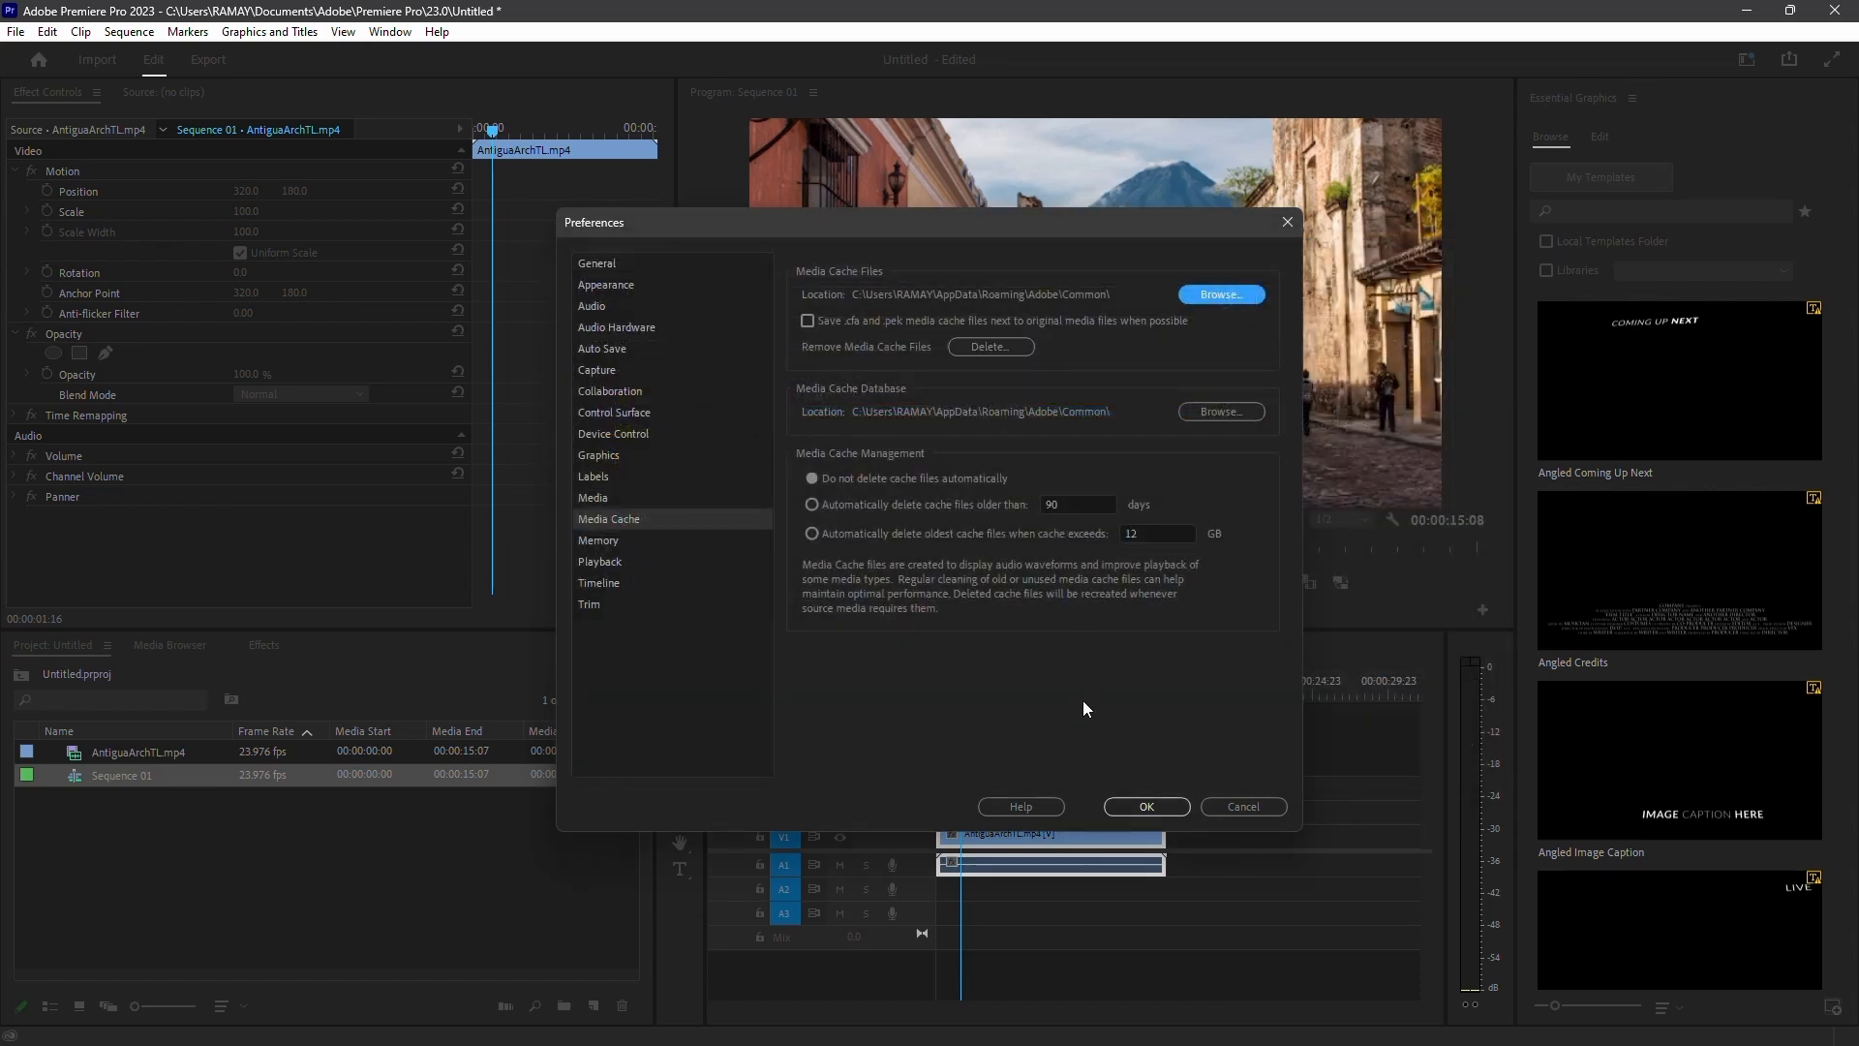
# Step: Close Preferences, duplicate AntiguaArchTL.mp4 onto V2 and V3, and right-click the V2 copy
pyautogui.click(1143, 806)
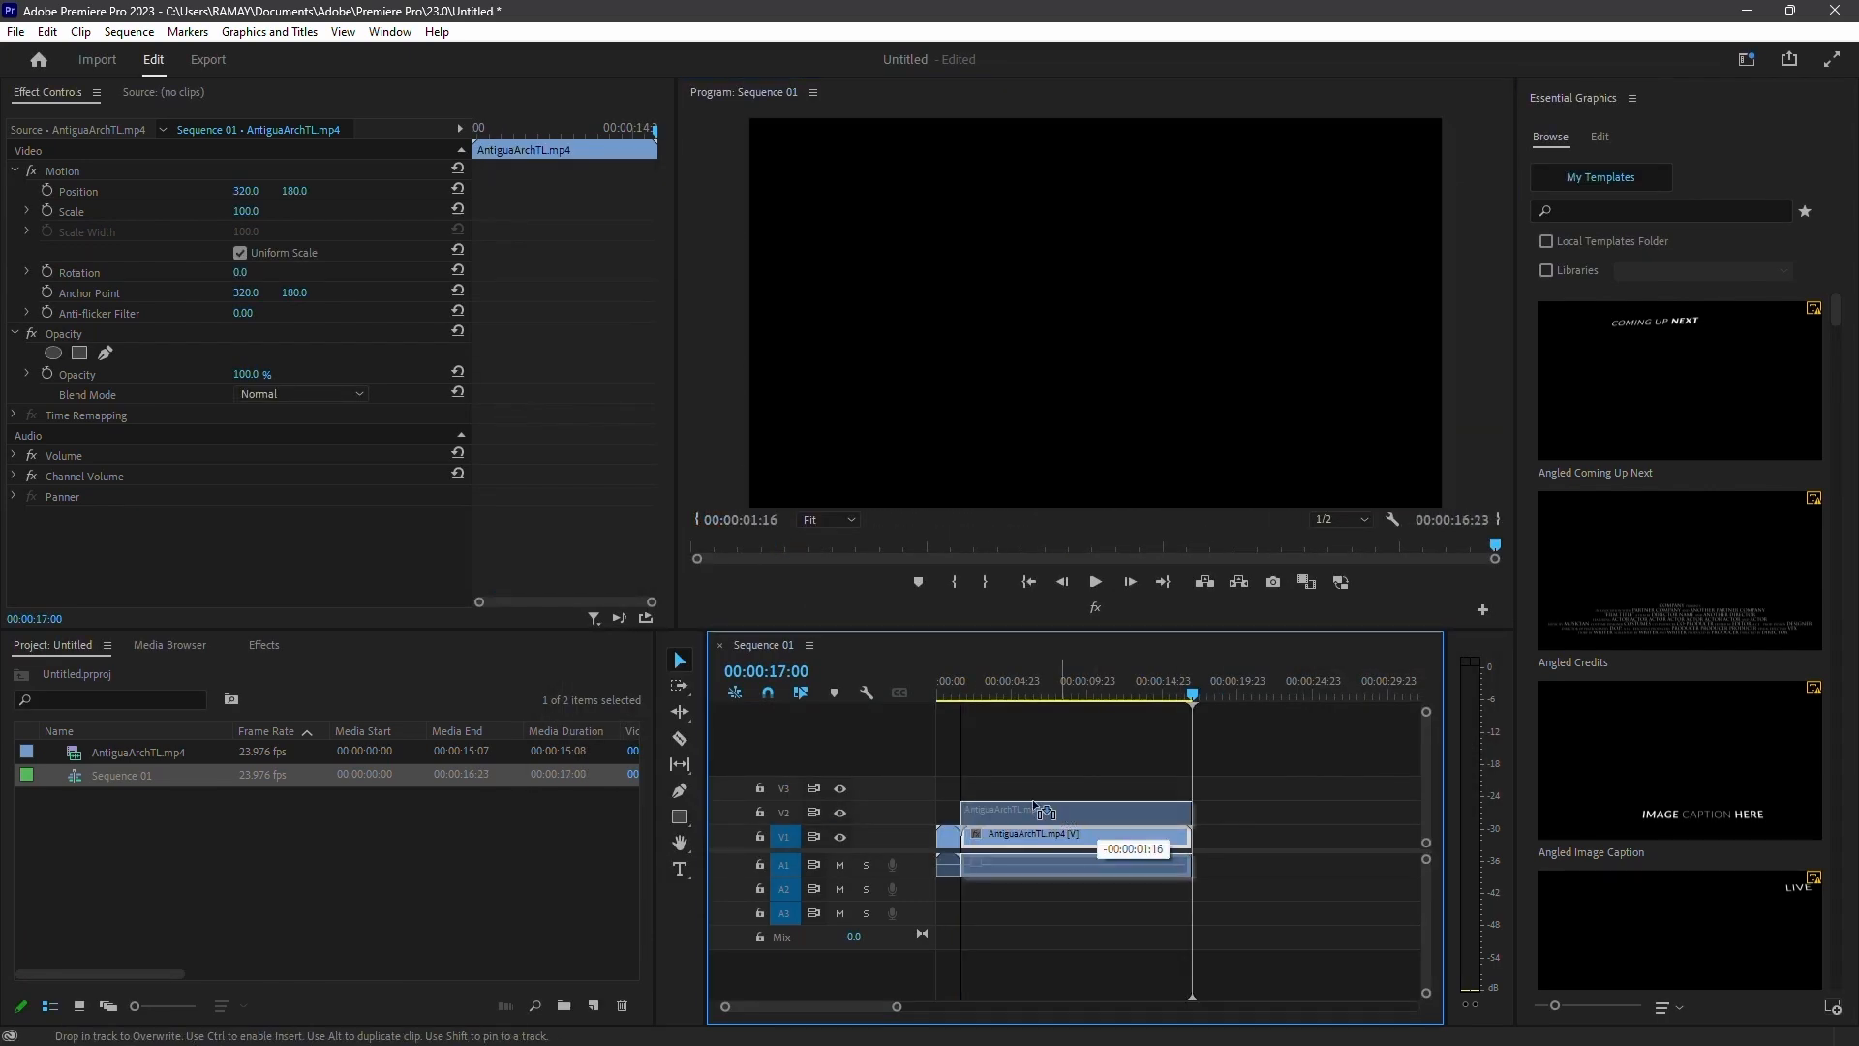
pyautogui.moveTo(1066, 835); pyautogui.dragTo(1061, 811)
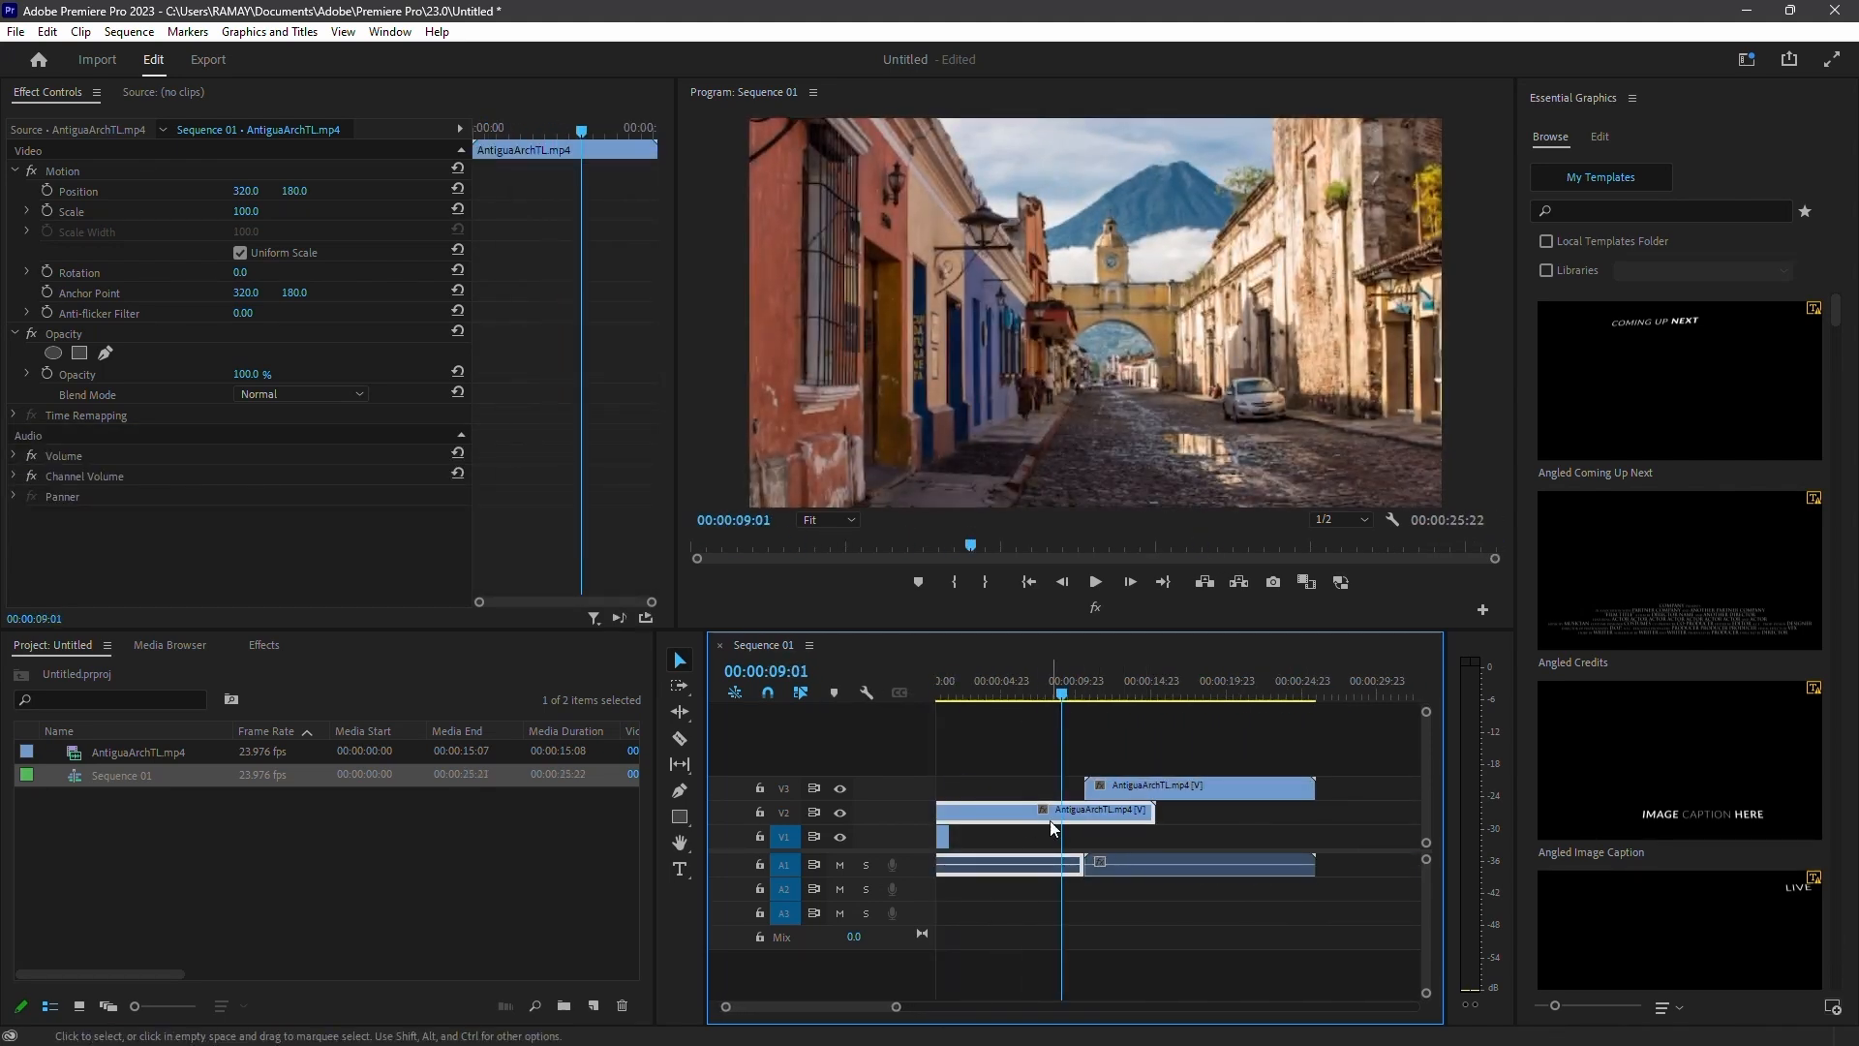
pyautogui.rightClick(1051, 826)
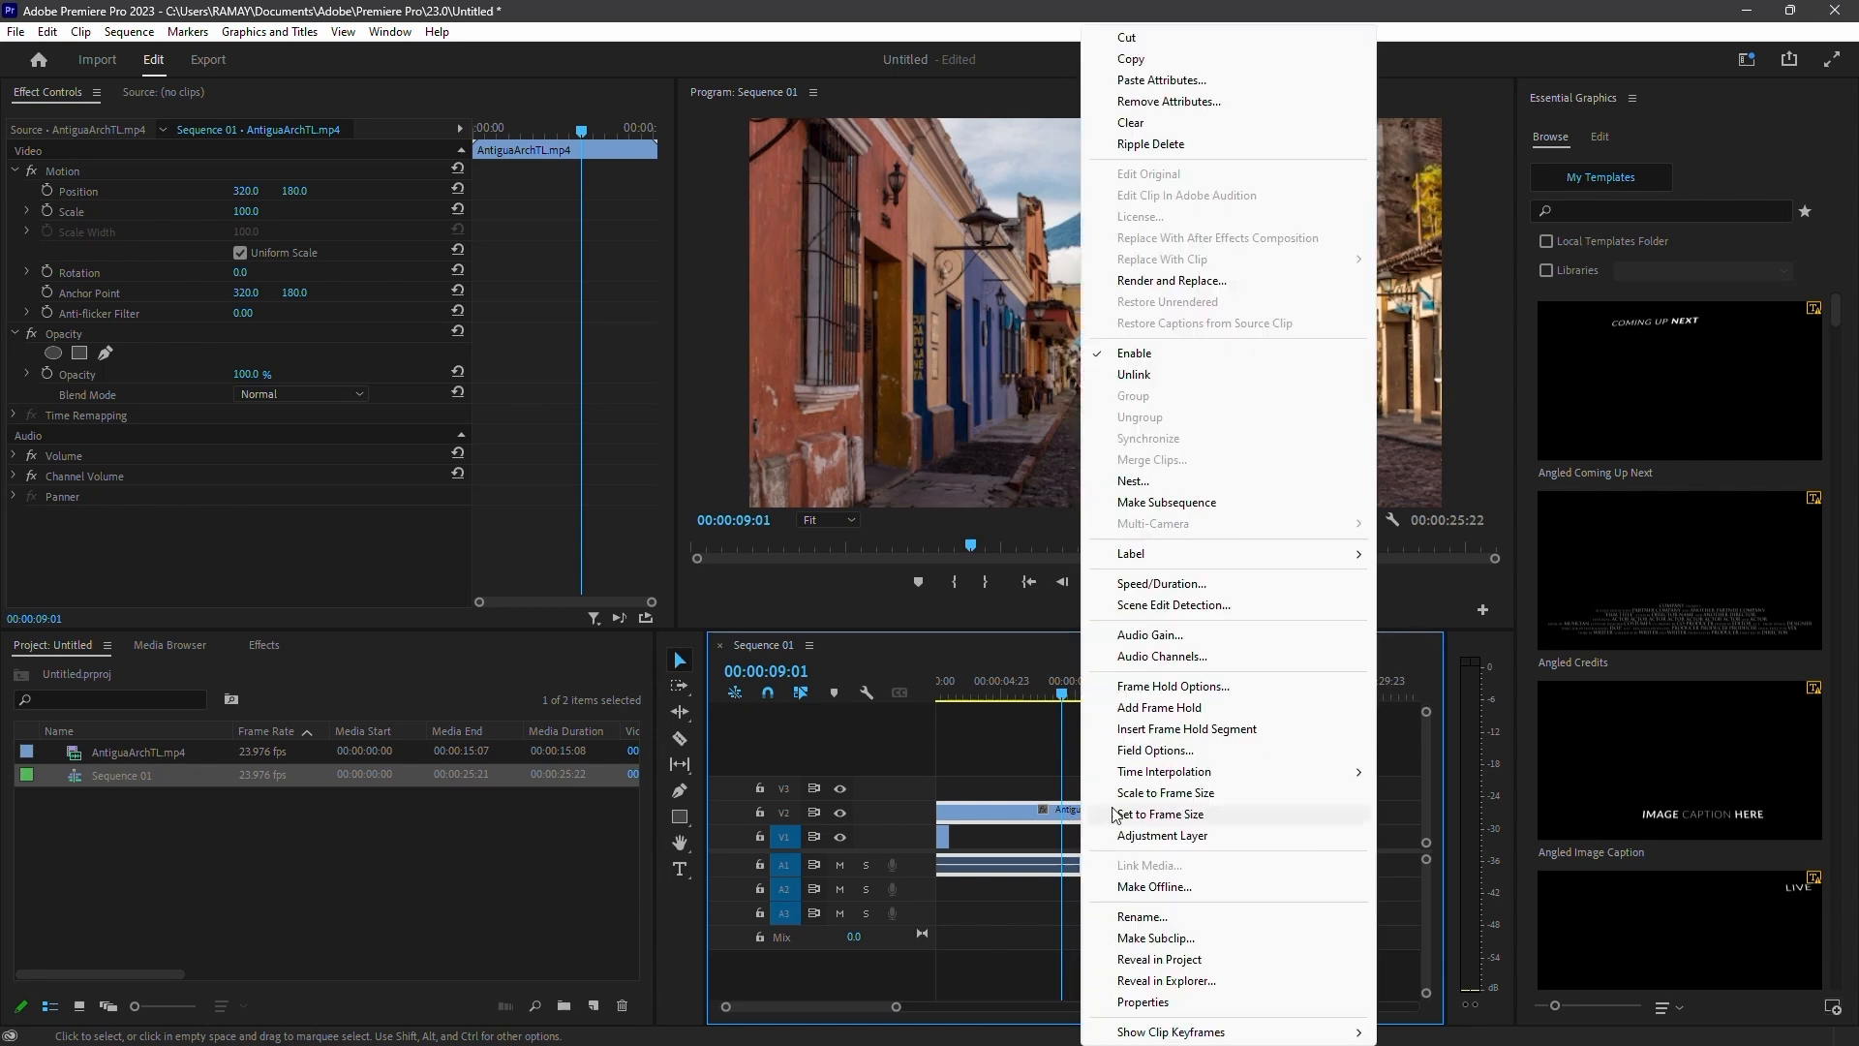